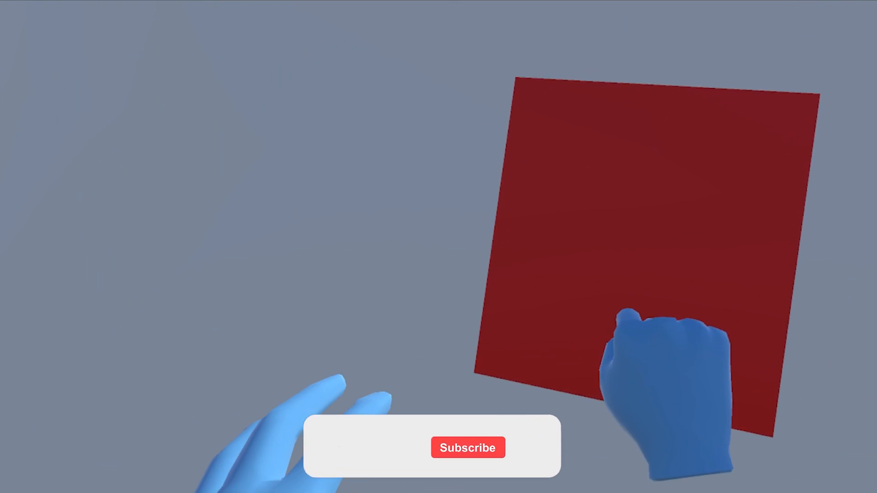
# Step: Select both the Left Hand Physics and Right Hand Physics objects in the Hierarchy
pyautogui.click(467, 448)
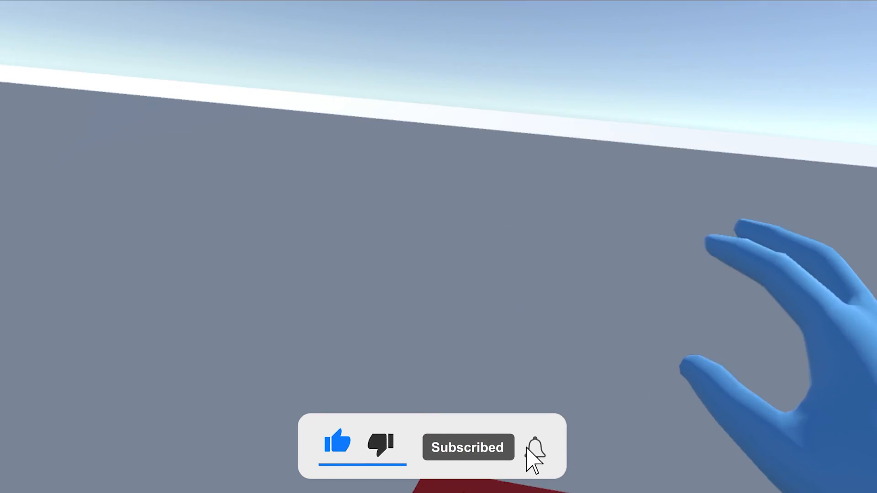
pyautogui.click(537, 447)
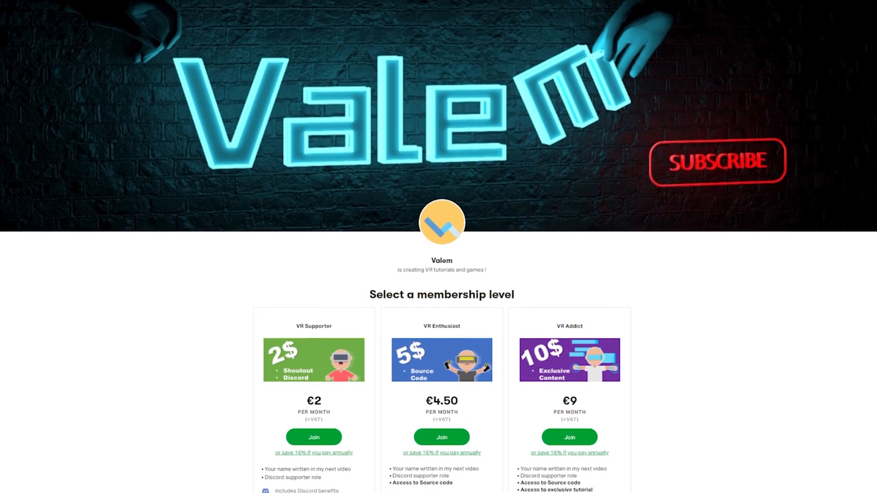
pyautogui.scroll(-3)
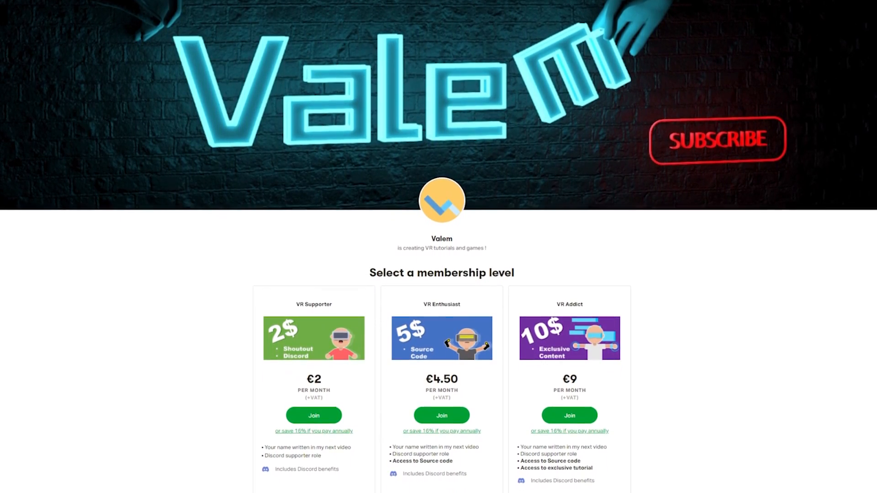
pyautogui.scroll(-3)
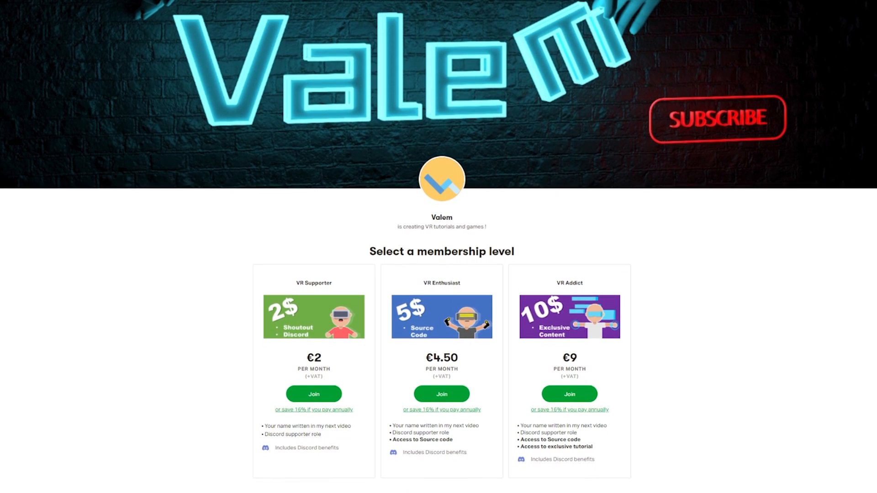
pyautogui.scroll(-3)
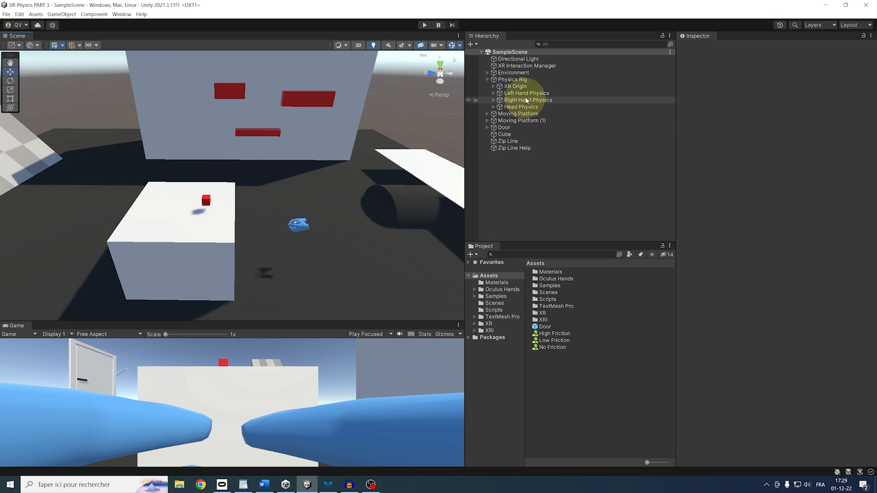
pyautogui.click(528, 100)
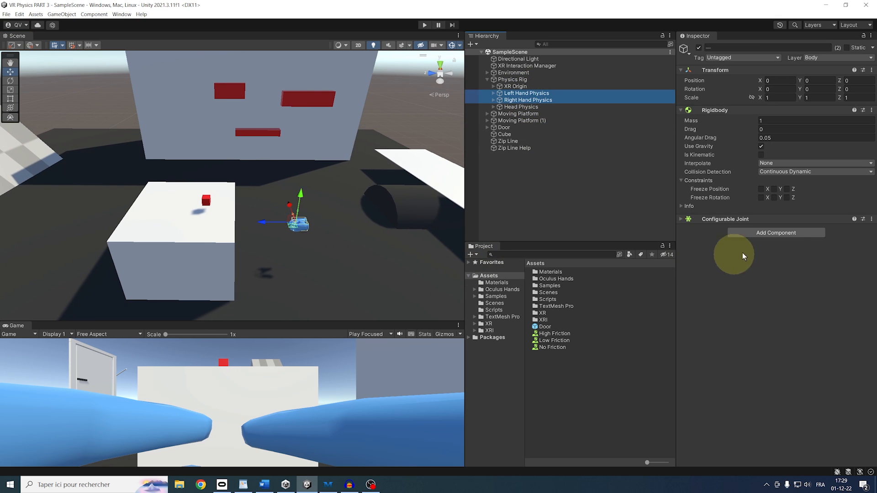
# Step: Add a new GrabPhysics script to both hands and bring it up for editing
pyautogui.click(776, 233)
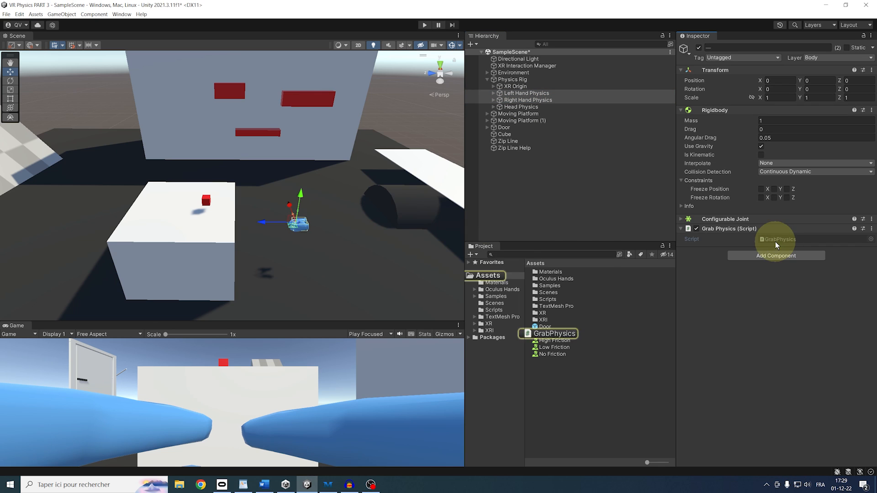
pyautogui.click(391, 484)
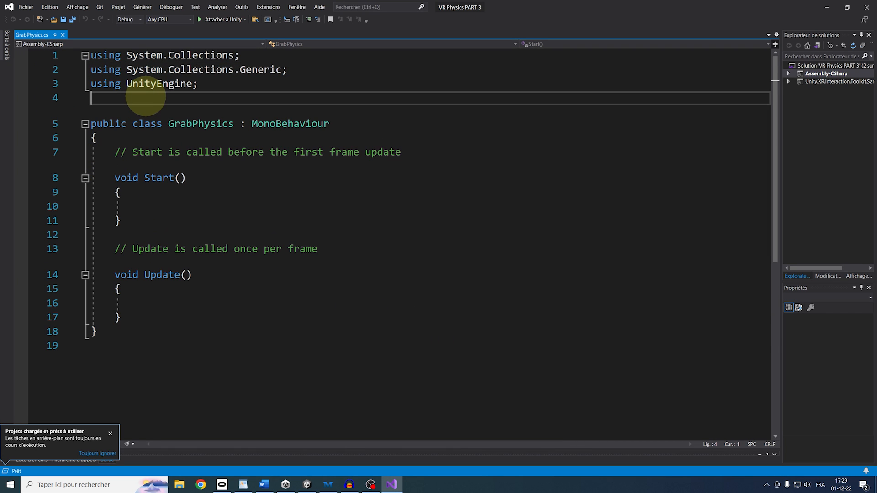
# Step: Import UnityEngine.InputSystem and declare public InputActionProperty grabInputSource
pyautogui.write('using UnityEngine')
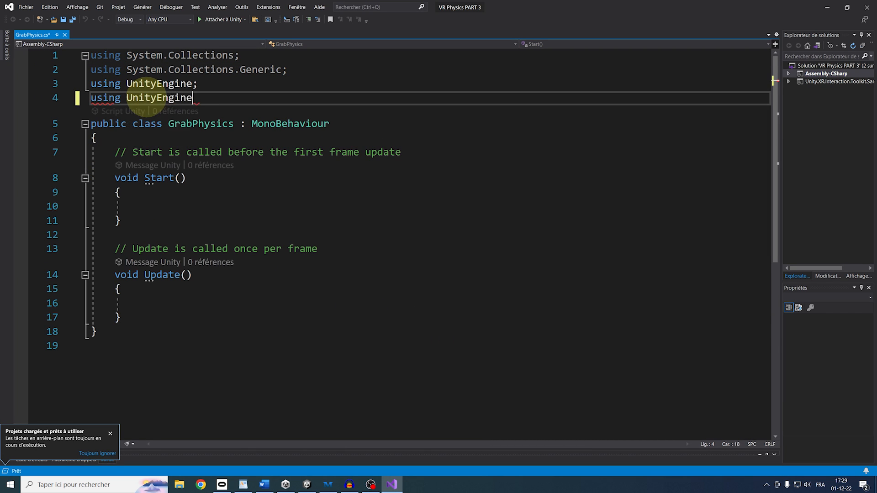
pyautogui.write('.InputSystem;')
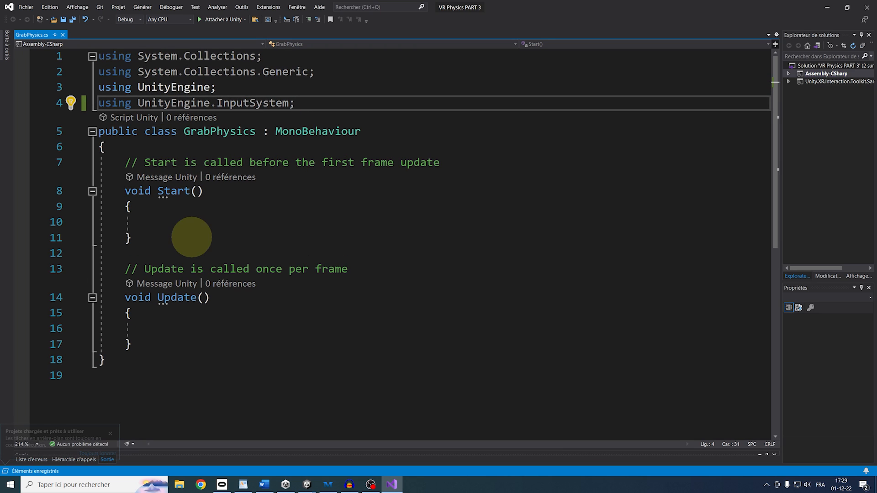
pyautogui.press('Enter')
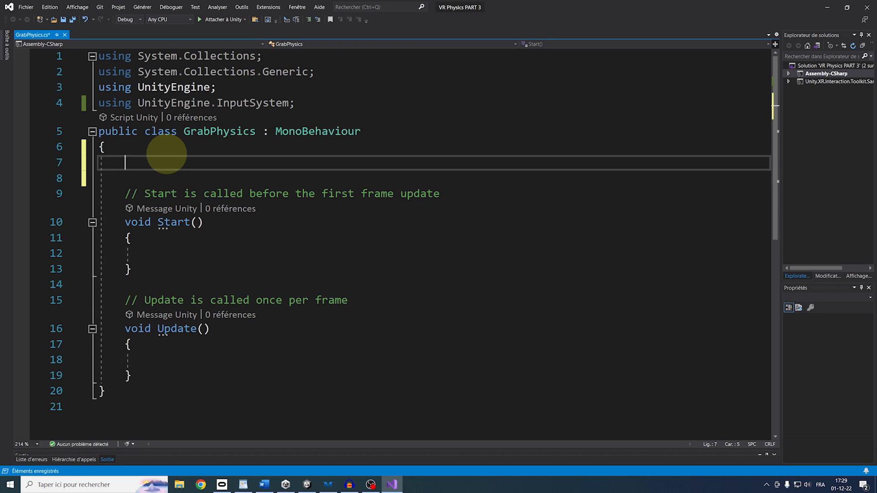
pyautogui.write('public InputActionPr')
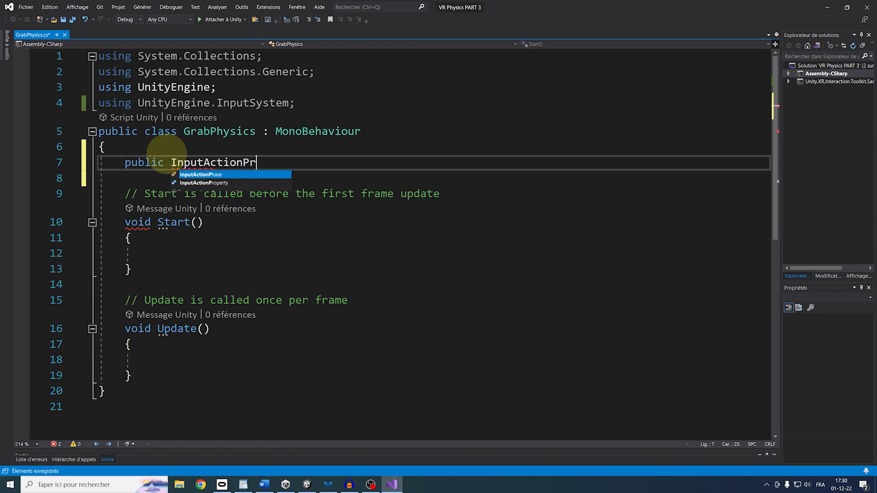
pyautogui.write('operty grabInputSource;')
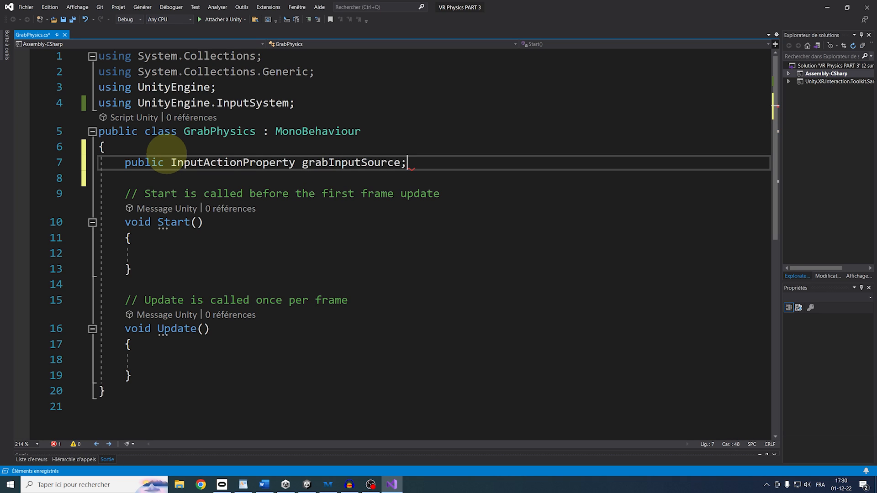
pyautogui.press('Enter')
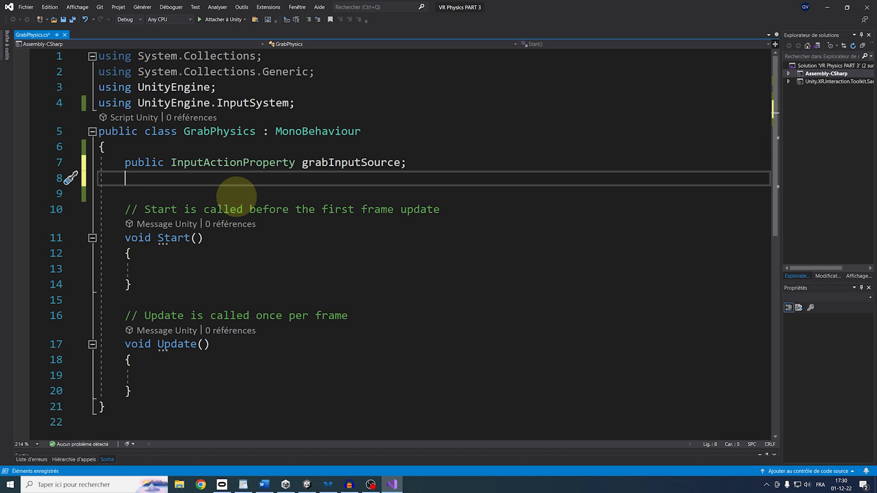
# Step: Declare public float radius = 0.1f and begin the grab layer field
pyautogui.write('publi')
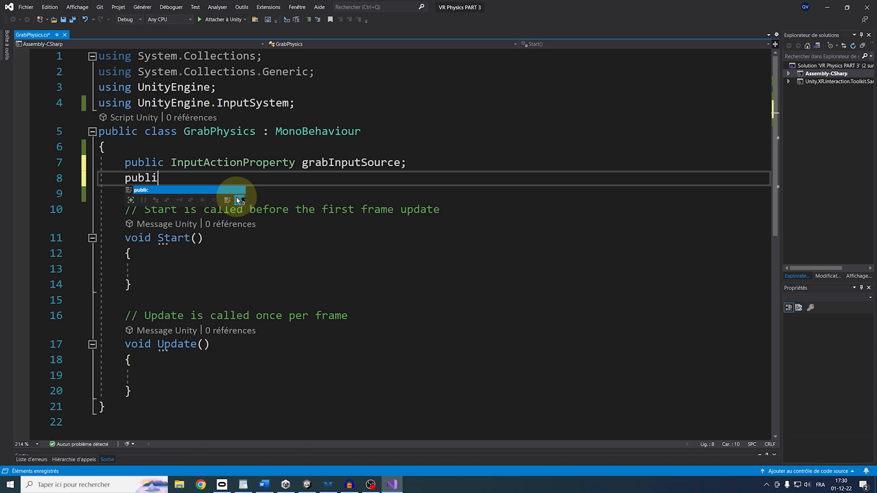
pyautogui.write('c float')
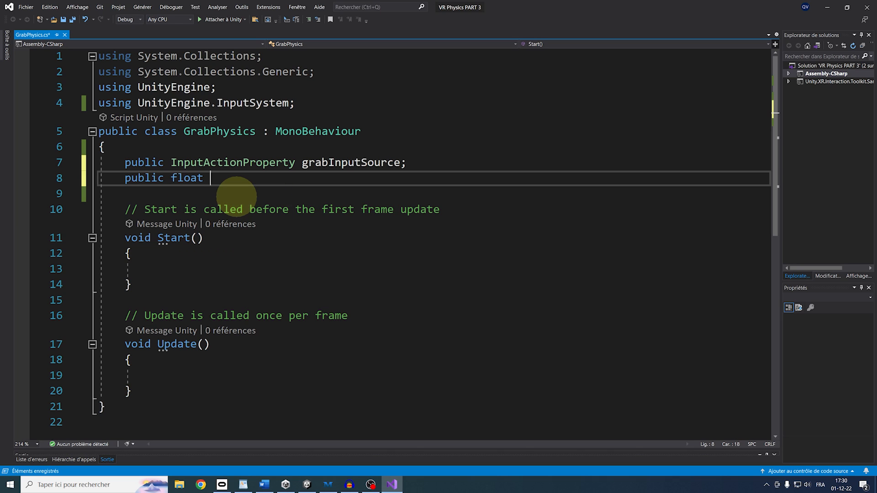
pyautogui.write('radius;')
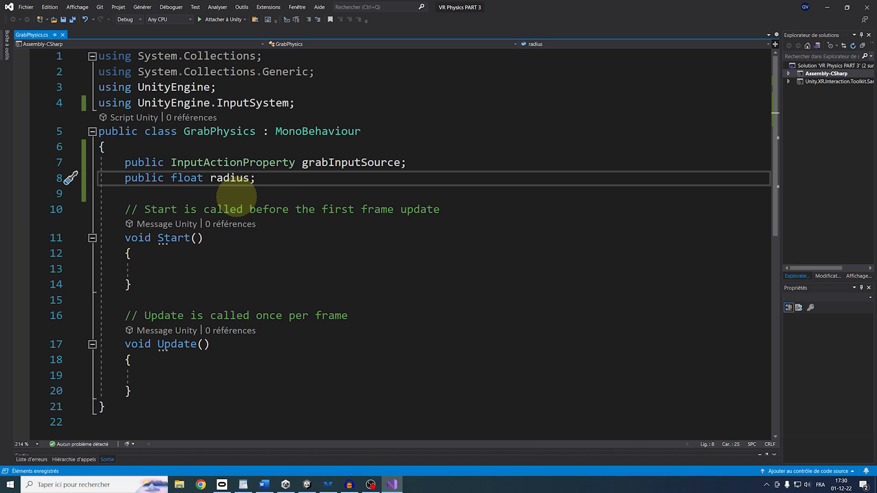
pyautogui.write('= 0.1f')
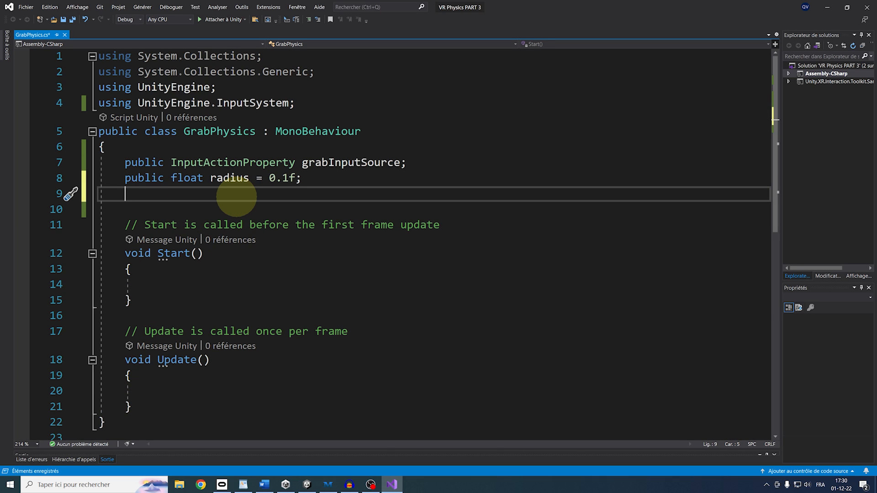
pyautogui.write('public LayerMask grabLayer;')
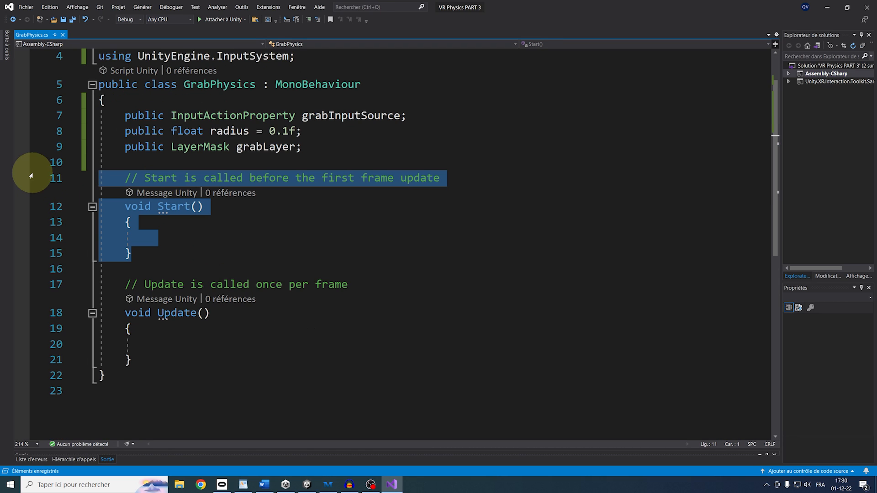
# Step: Remove Start and in FixedUpdate declare bool isGrabButtonPressed as grab input ReadValue<float>() > 0.1f
pyautogui.press('Delete')
pyautogui.write('Fixed')
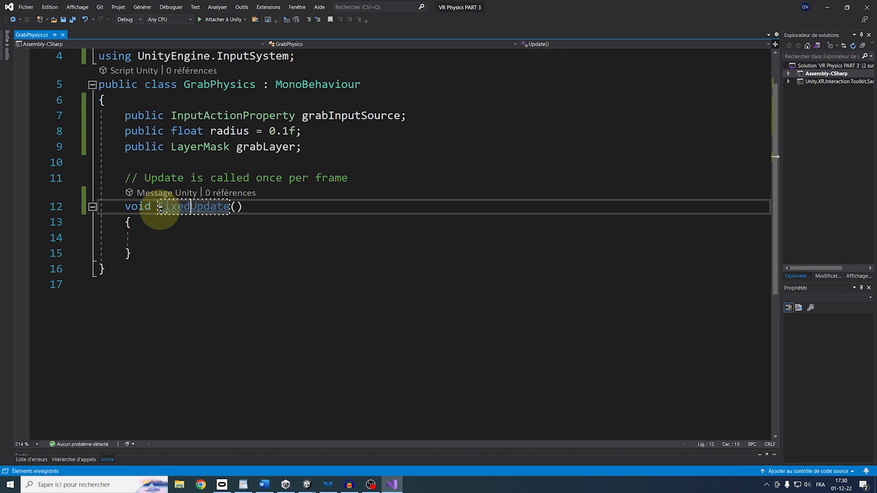
pyautogui.write('b')
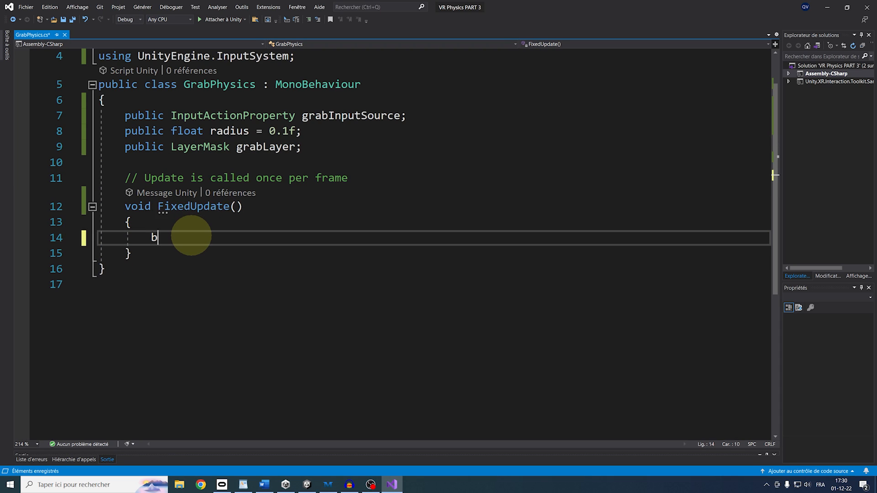
pyautogui.write('ool isGrabButtonPr')
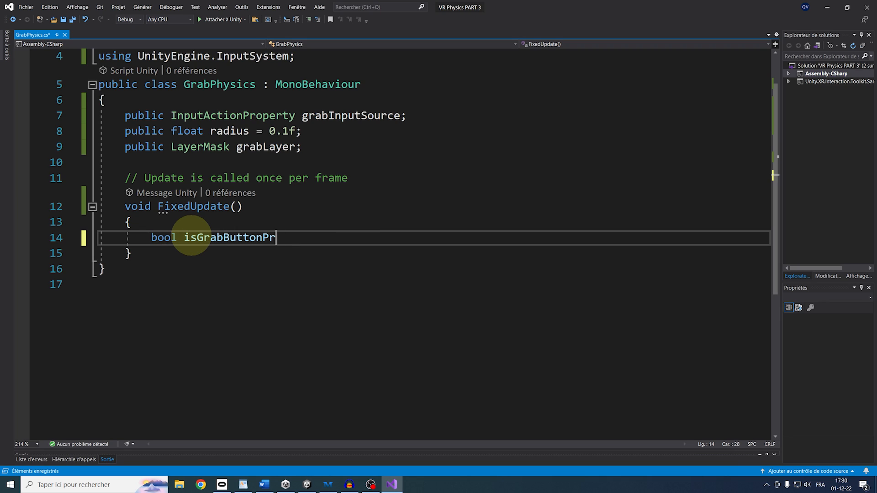
pyautogui.write('essed = grabInputSource.action.ReadValue<>')
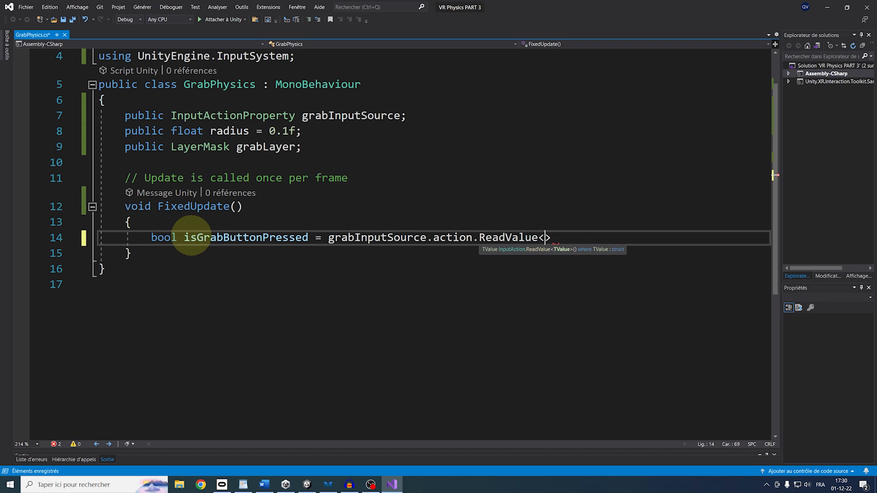
pyautogui.write('float>() > 0')
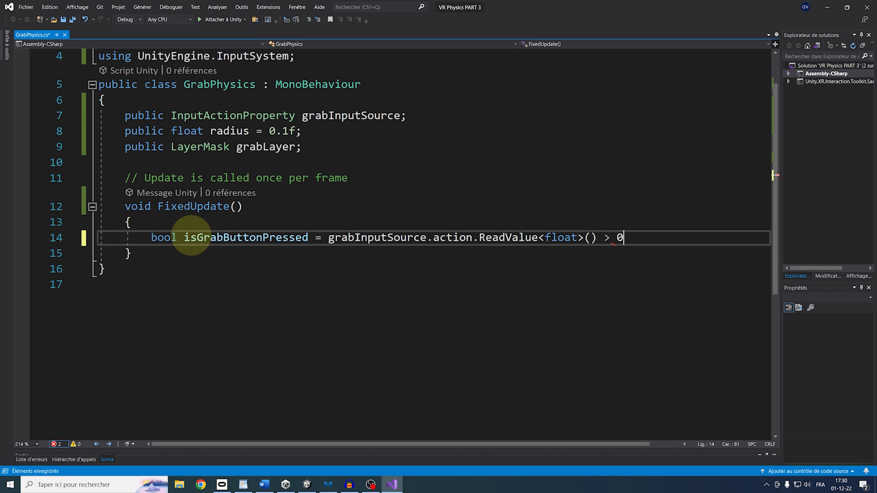
pyautogui.write('.1f;')
pyautogui.write('if(isGrabButtonPressed)')
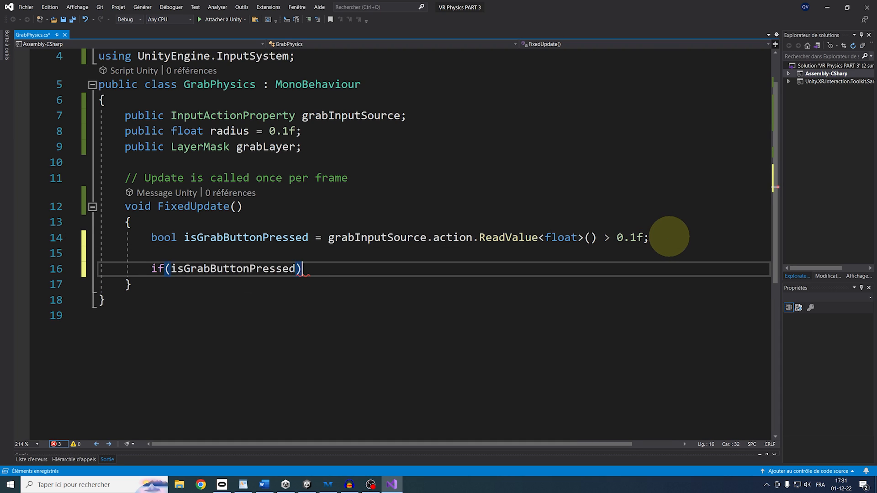
# Step: Collect Collider[] nearbyColliders via Physics.OverlapSphere with radius, grabLayer and QueryTriggerInteraction.Ignore
pyautogui.press('Enter')
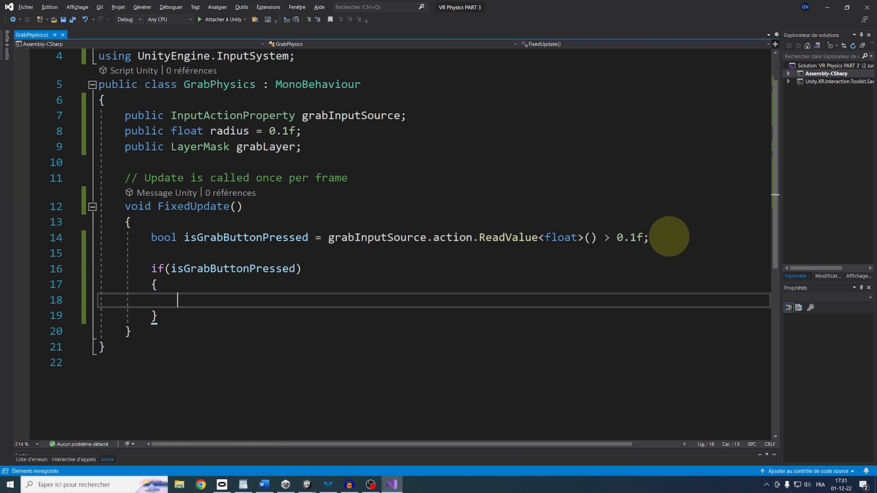
pyautogui.write('Coll')
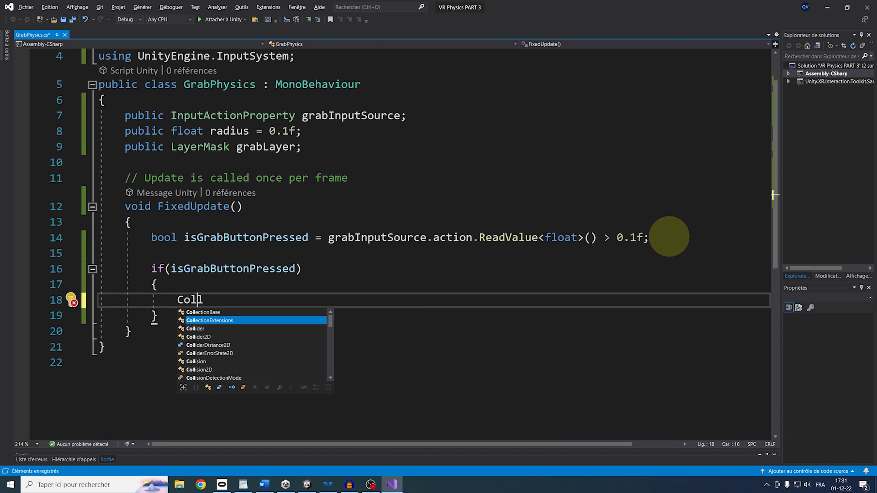
pyautogui.write('ider[]')
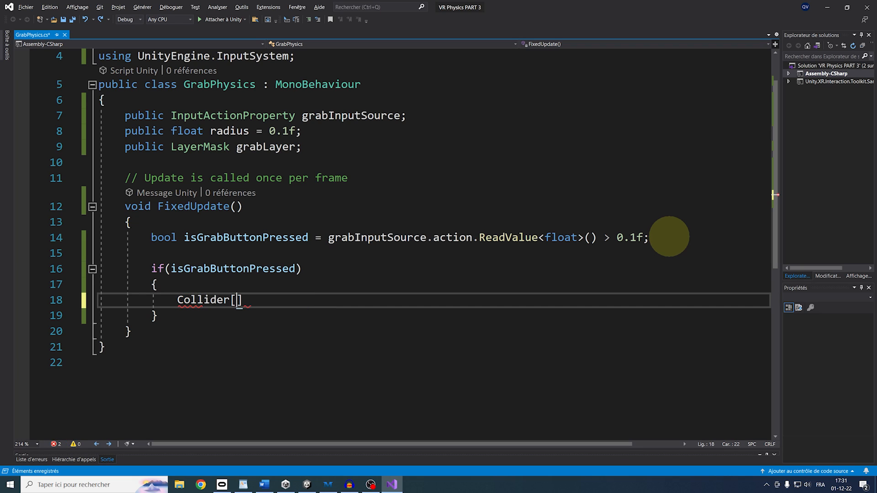
pyautogui.write('nearbyCollider')
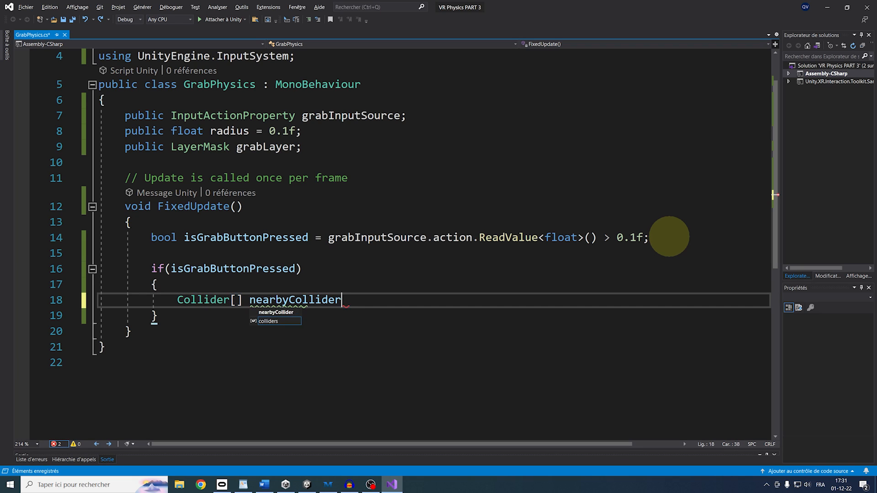
pyautogui.write('s = Physics.overlapSphere(transform.position,radius')
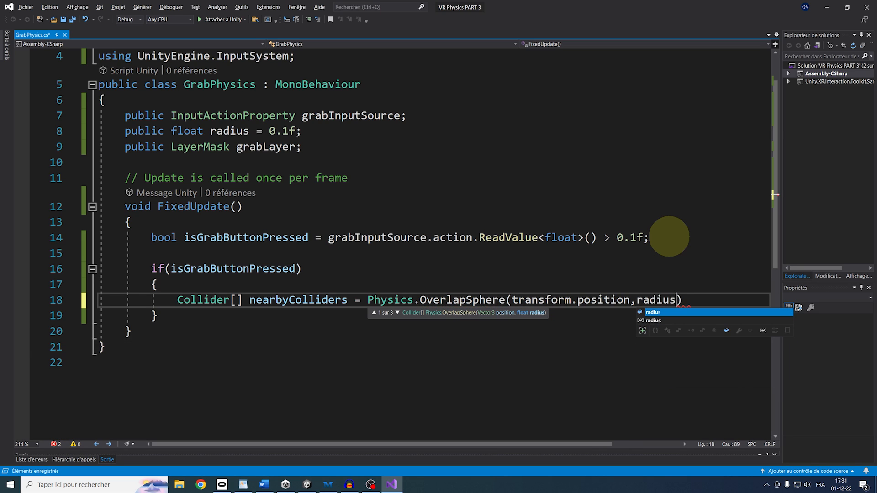
pyautogui.write(',laye')
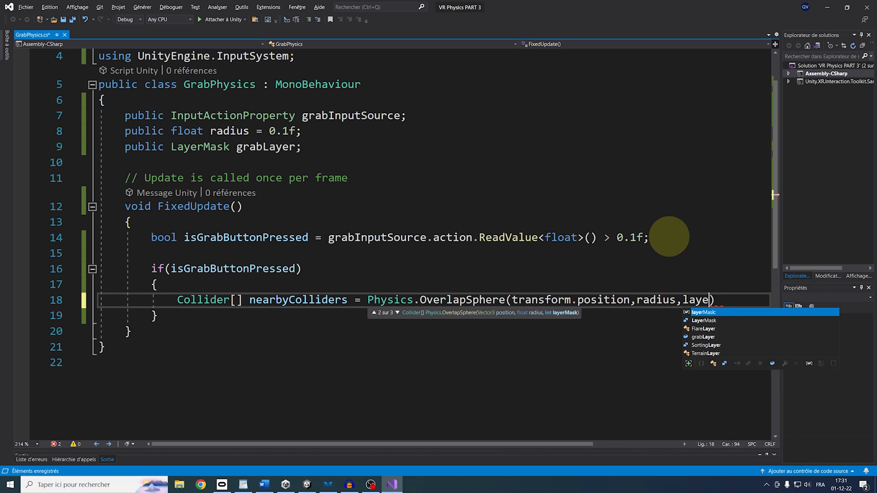
pyautogui.write('grabLayer,QueryTriggerInteraction.Ignore')
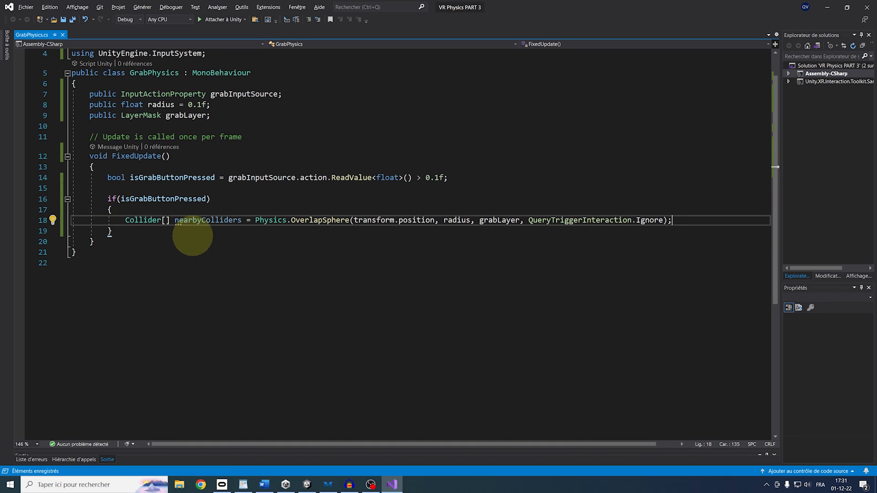
# Step: Add an if(nearbyColliders.Length > 0) block and start the nearbyRigidbody declaration
pyautogui.press('Enter')
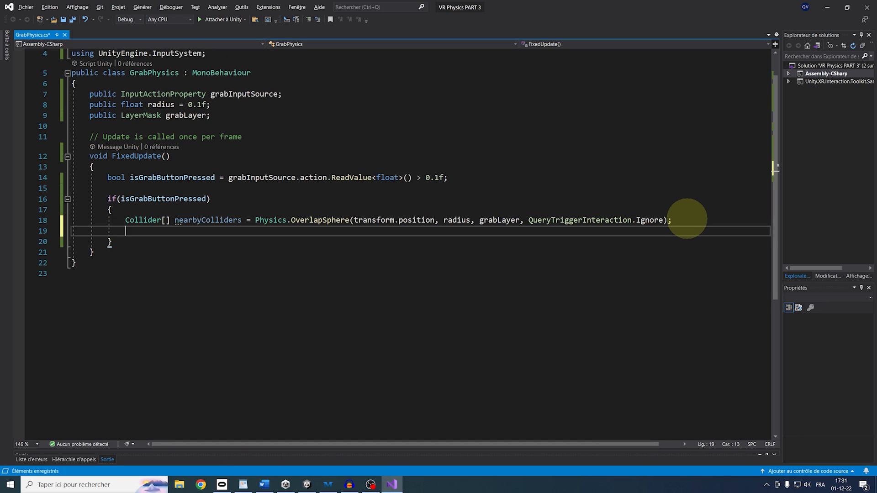
pyautogui.write('if(nearbyColliders.Length > 0')
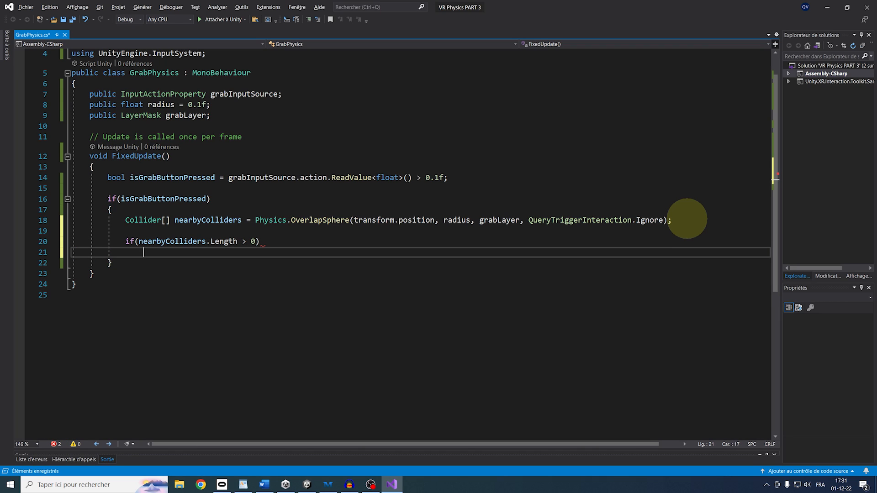
pyautogui.write('{')
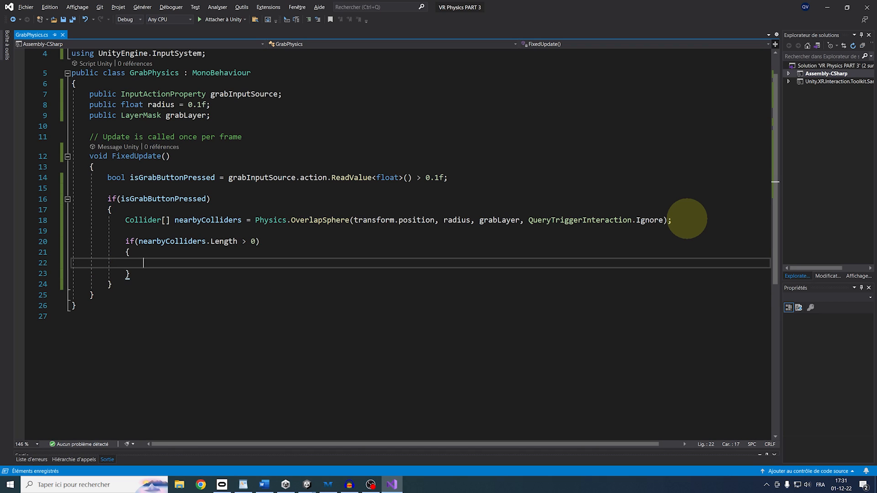
pyautogui.press('Enter')
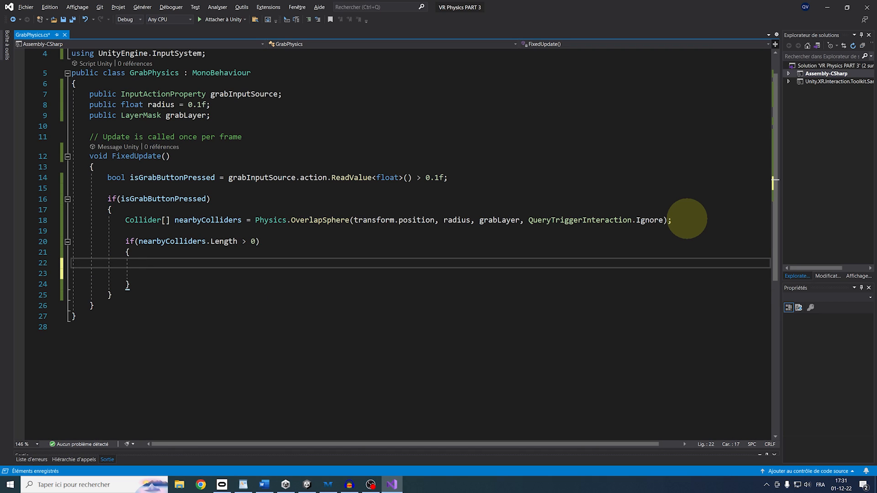
pyautogui.write('Rigidbody nearbyRig')
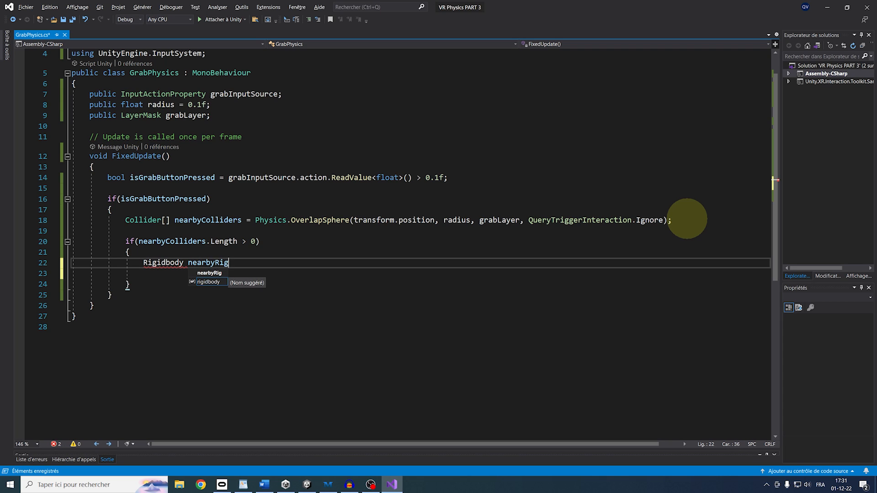
# Step: Assign nearbyColliders[0].attachedRigidbody to Rigidbody nearbyRigidbody and save the script
pyautogui.write('idbody = nea')
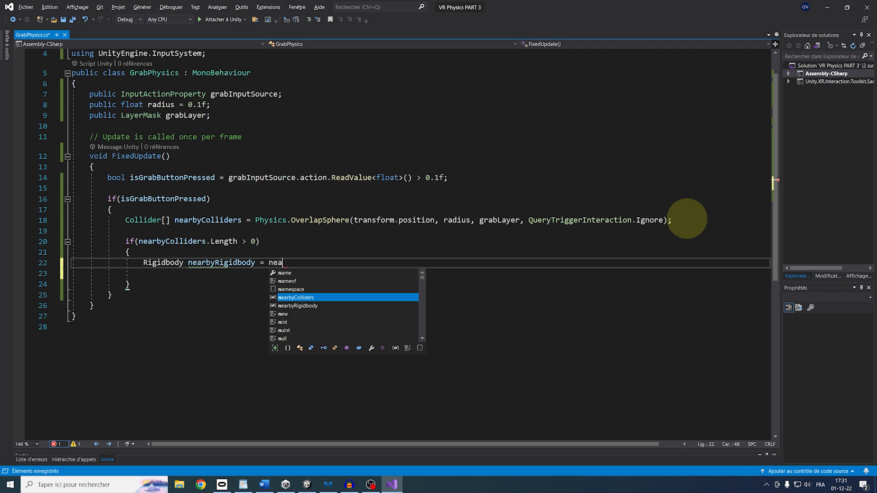
pyautogui.write('rbyColliders[0]')
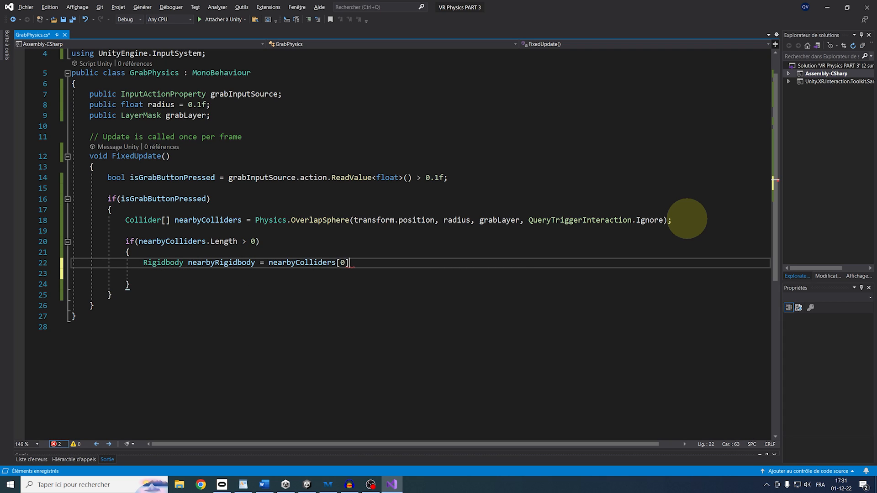
pyautogui.write('.attachedRigidbody')
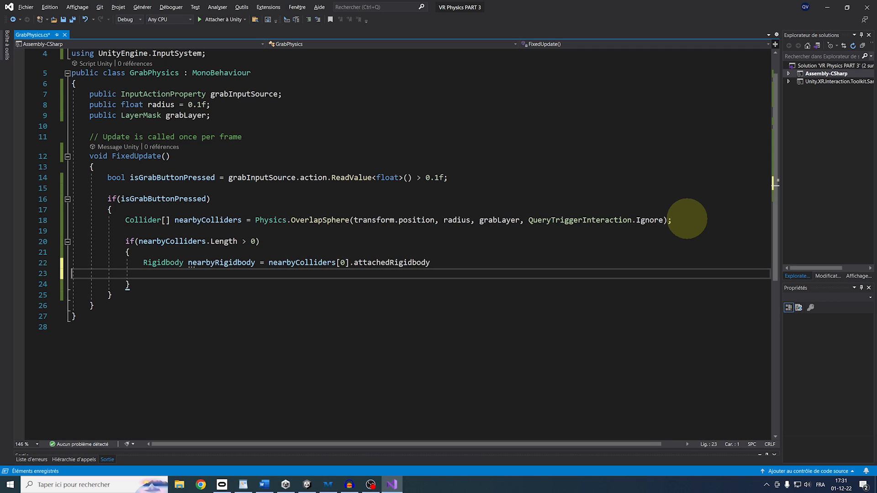
pyautogui.write(';')
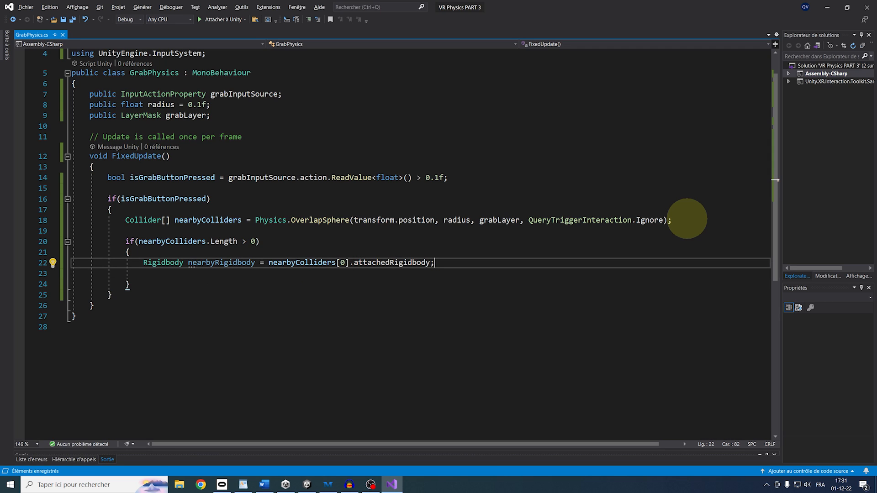
pyautogui.moveTo(305, 225)
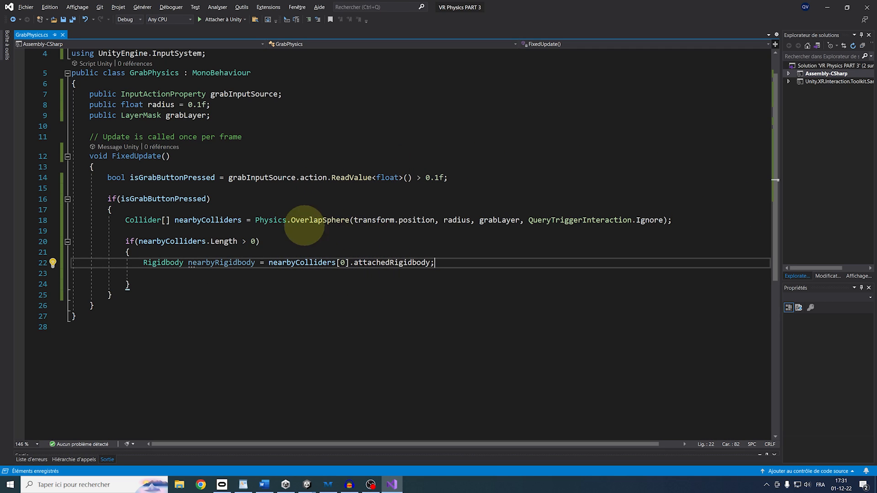
pyautogui.moveTo(307, 272)
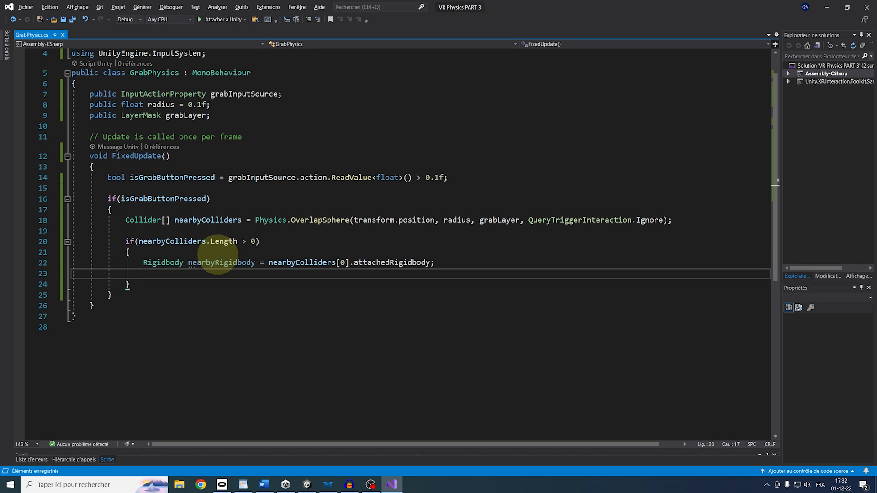
pyautogui.press('Enter')
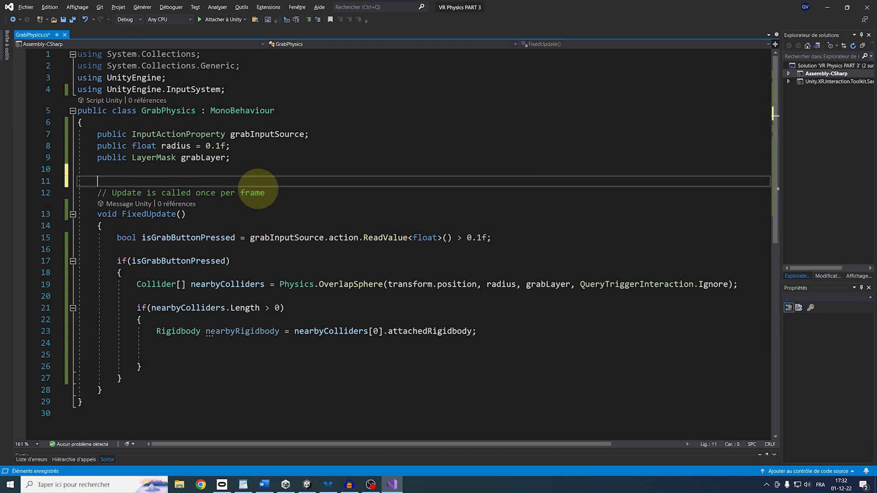
# Step: Declare private FixedJoint fixedJoint, add it via AddComponent and set autoConfigureConnectedAnchor = false
pyautogui.write('private FixedJoint fixedJoint;')
pyautogui.click(424, 355)
pyautogui.write('fixedJoint = gameObject')
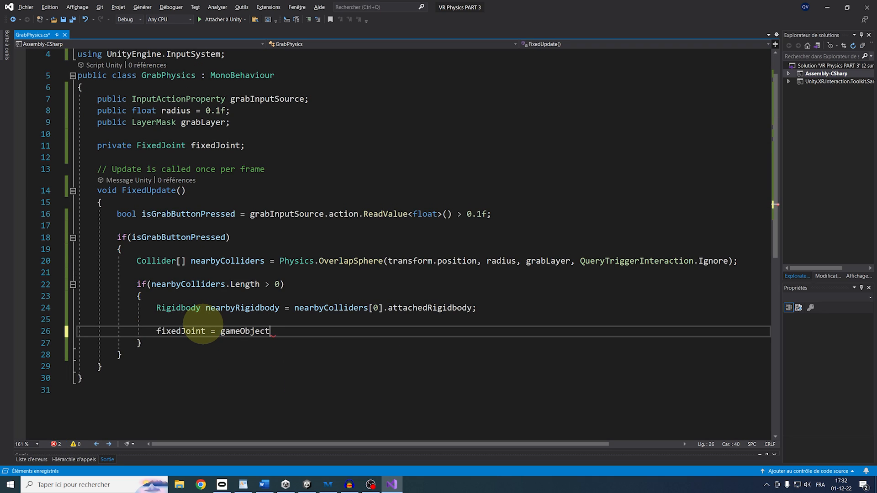
pyautogui.write('.AddComponent<FixedJoint>();')
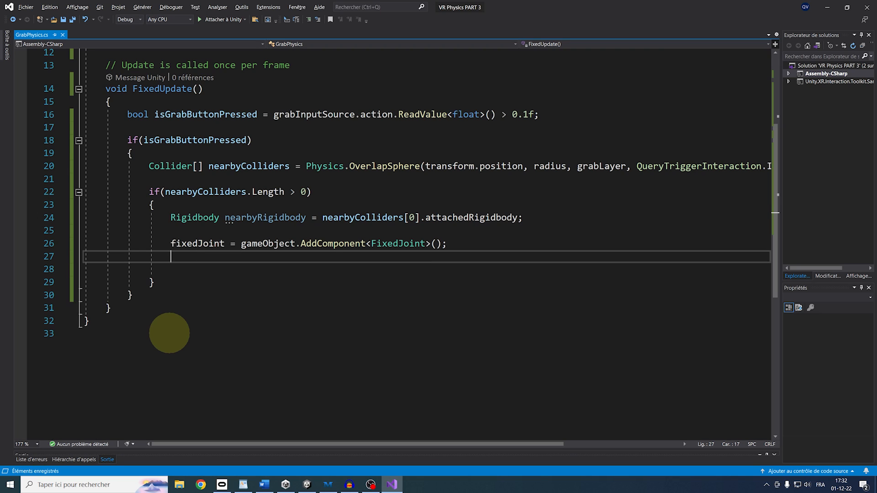
pyautogui.write('fixedJoint.au')
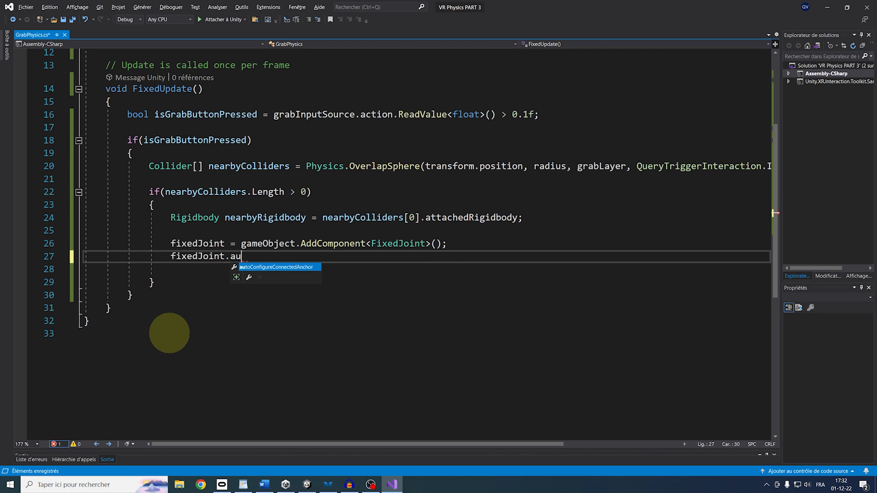
pyautogui.write('toConfigureConnectedAnchor = false;')
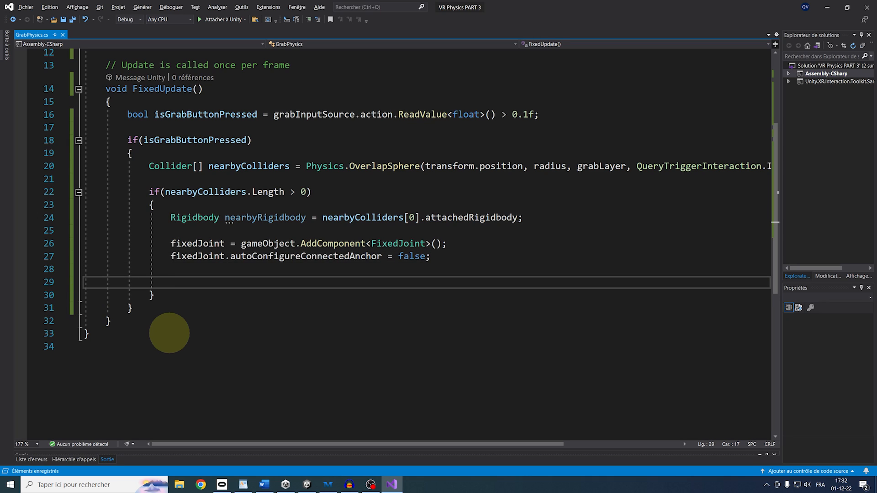
# Step: If nearbyRigidbody exists, set connectedBody and connectedAnchor via InverseTransformPoint(transform.position)
pyautogui.write('if(nearbyRigidbody')
pyautogui.write('{ ')
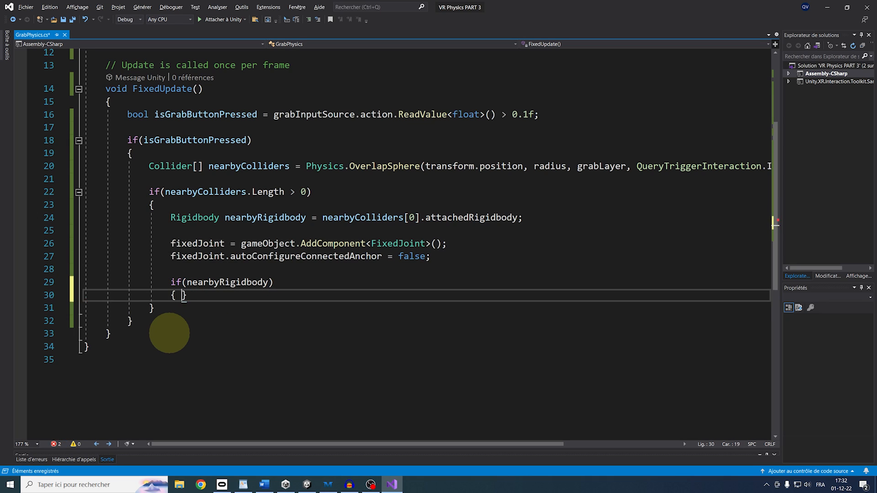
pyautogui.write('fixedJoint.co')
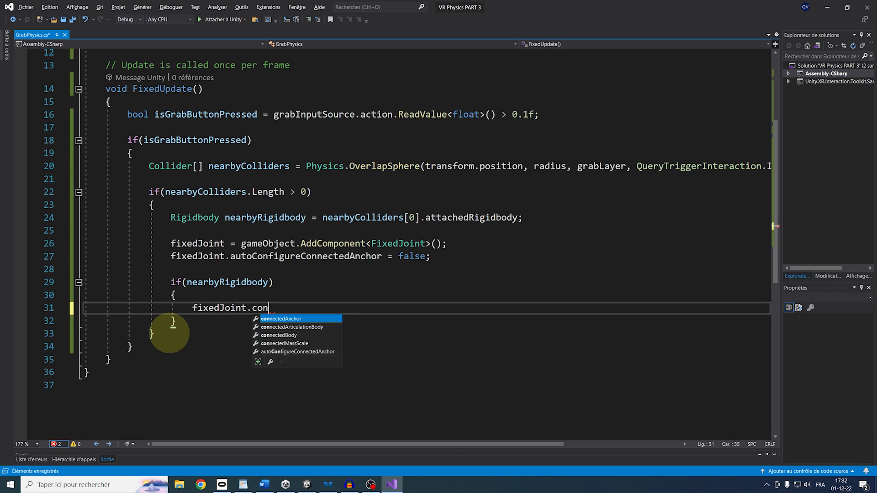
pyautogui.write('nectedBody = nearbyRigidbody;')
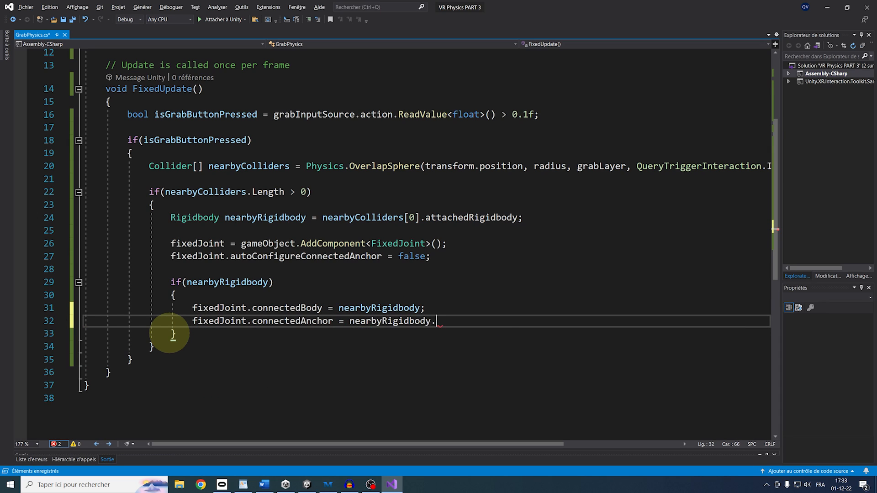
pyautogui.write('transform.InverseTransformPoint')
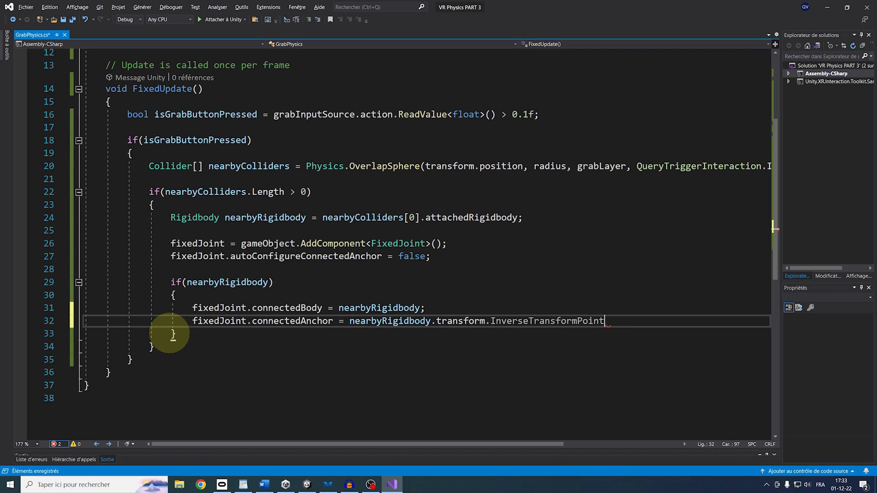
pyautogui.write('(transform.position);')
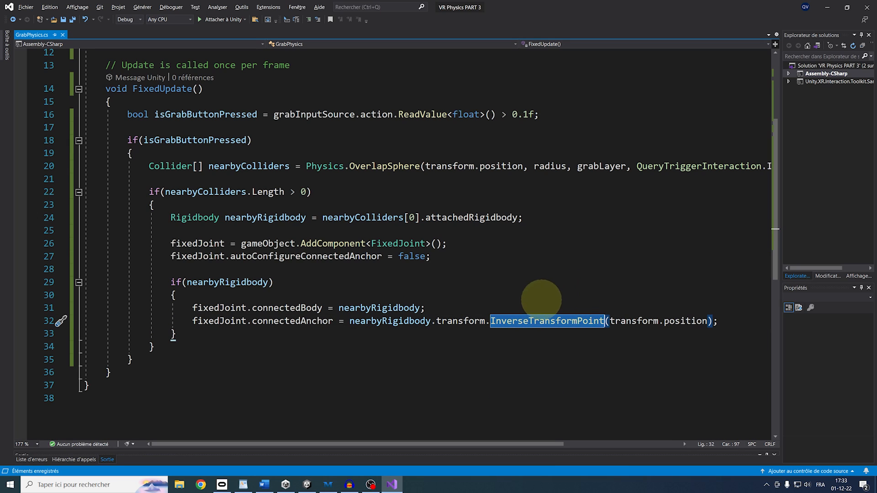
pyautogui.moveTo(557, 338)
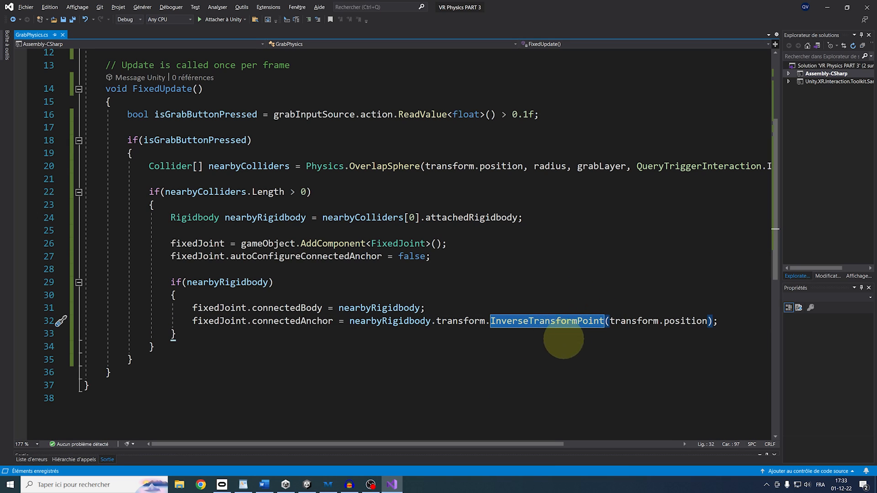
pyautogui.moveTo(627, 331)
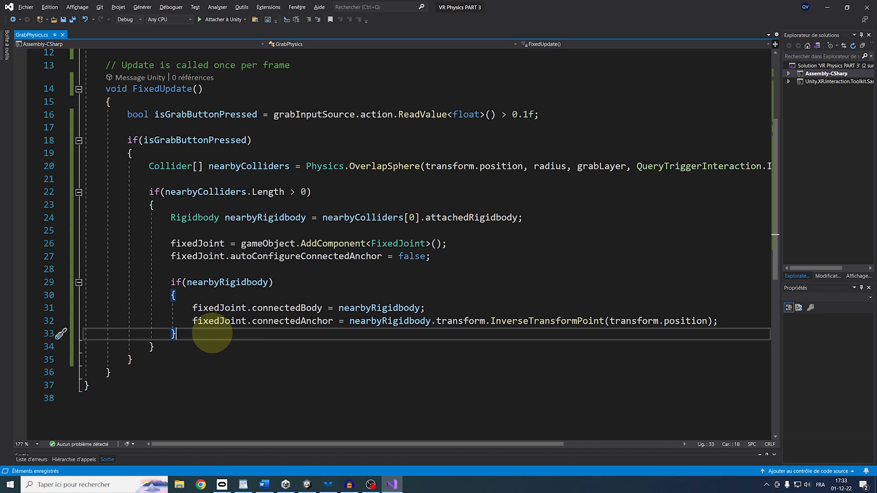
# Step: Otherwise set fixedJoint.connectedAnchor = transform.position in an else branch
pyautogui.write('else')
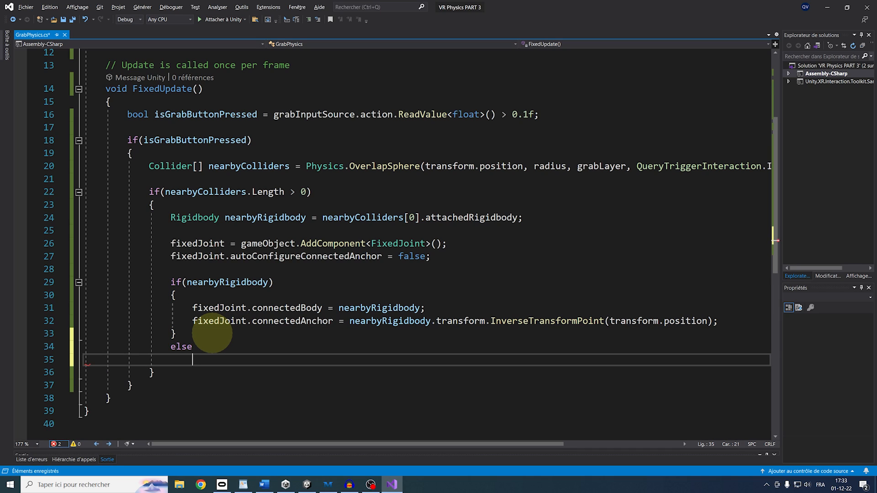
pyautogui.write('{')
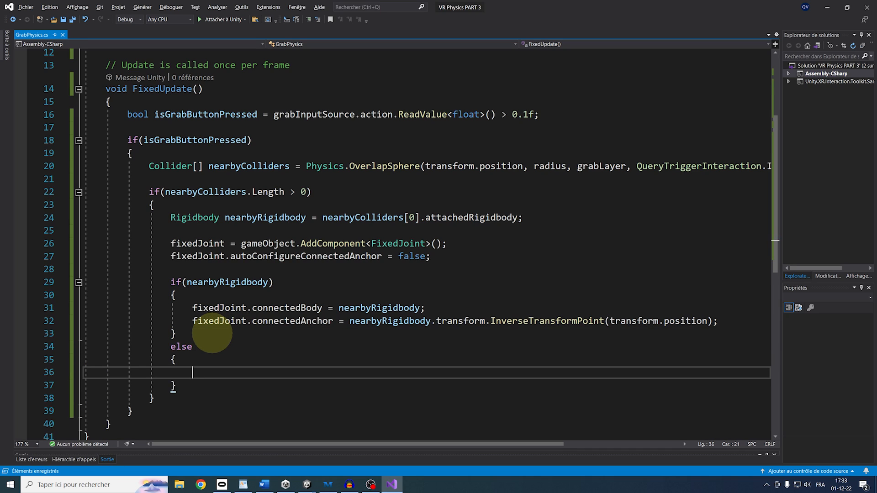
pyautogui.scroll(-3)
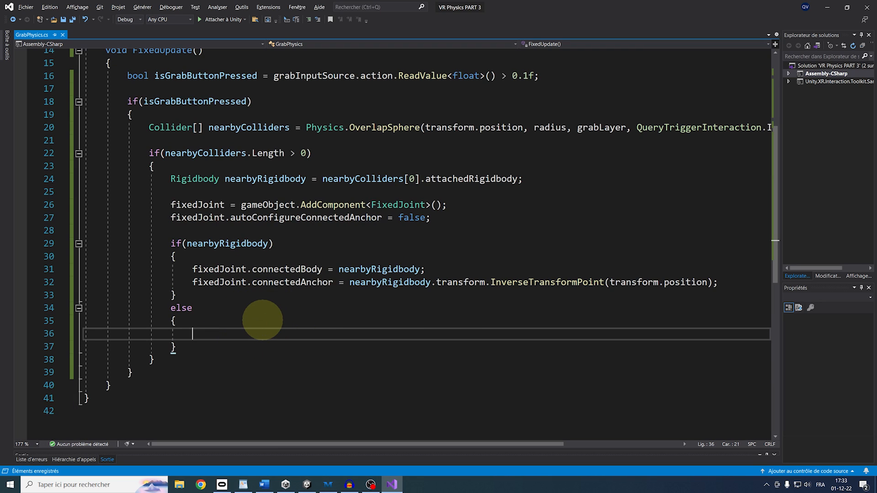
pyautogui.write('fixedJoint.')
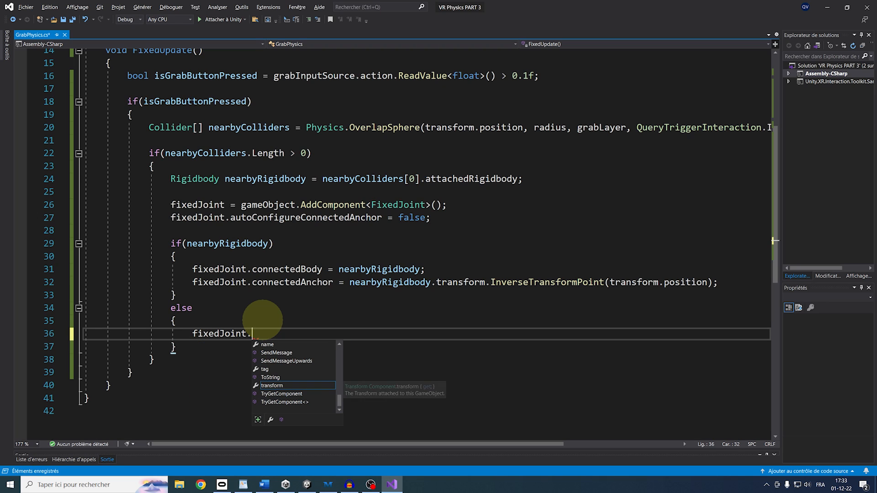
pyautogui.write('connectedAnchor =')
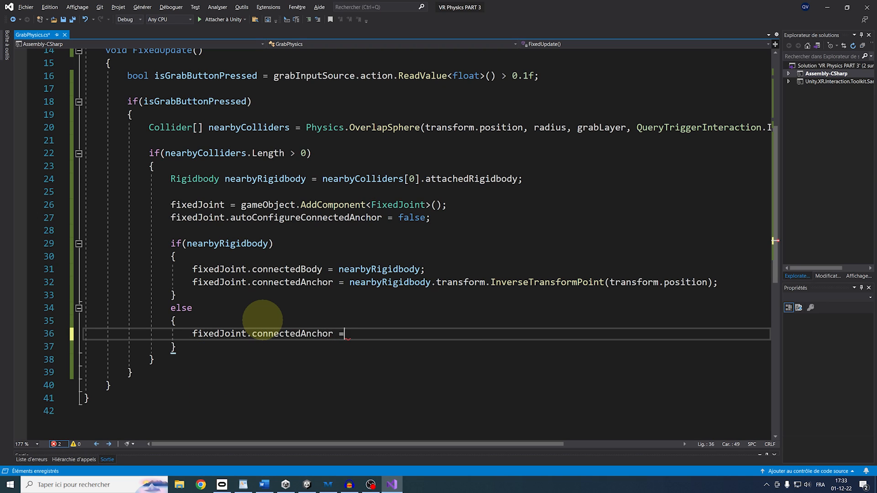
pyautogui.write('transform.position;')
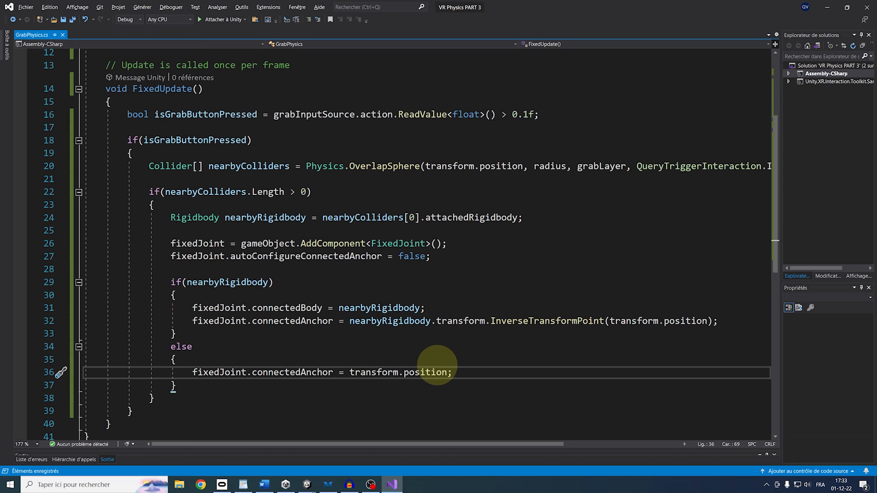
# Step: Declare private bool isGrabbing, require !isGrabbing to grab and set isGrabbing = true
pyautogui.scroll(-3)
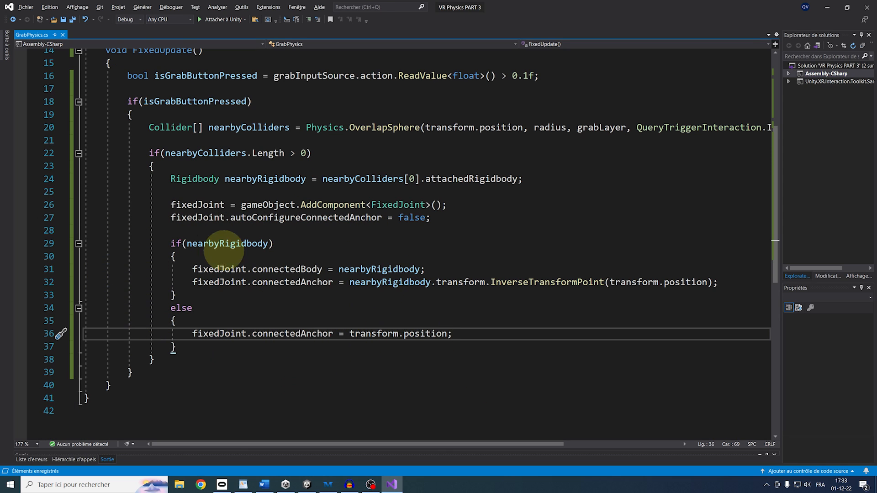
pyautogui.click(453, 334)
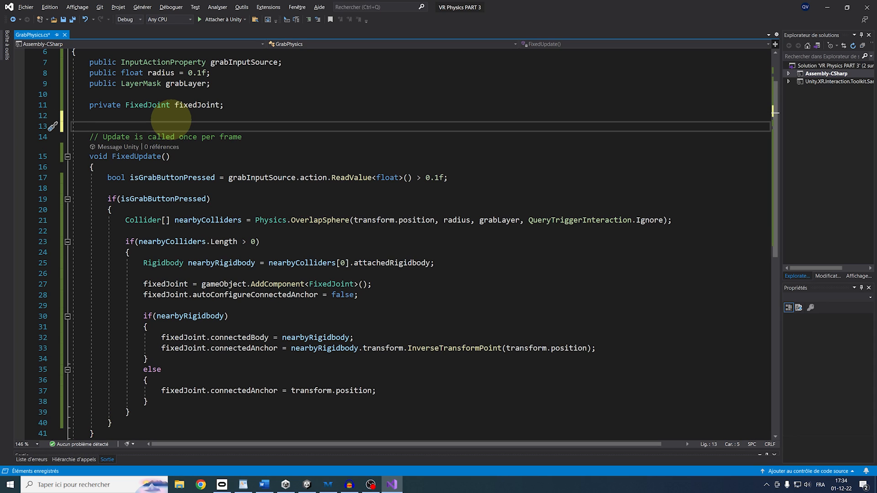
pyautogui.write('private bool i')
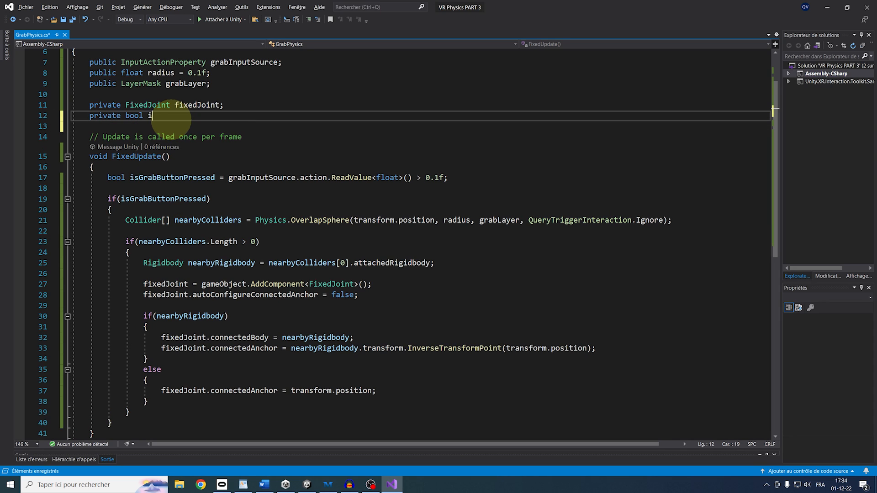
pyautogui.write('sGrabbing = g')
pyautogui.click(436, 199)
pyautogui.write(' && !')
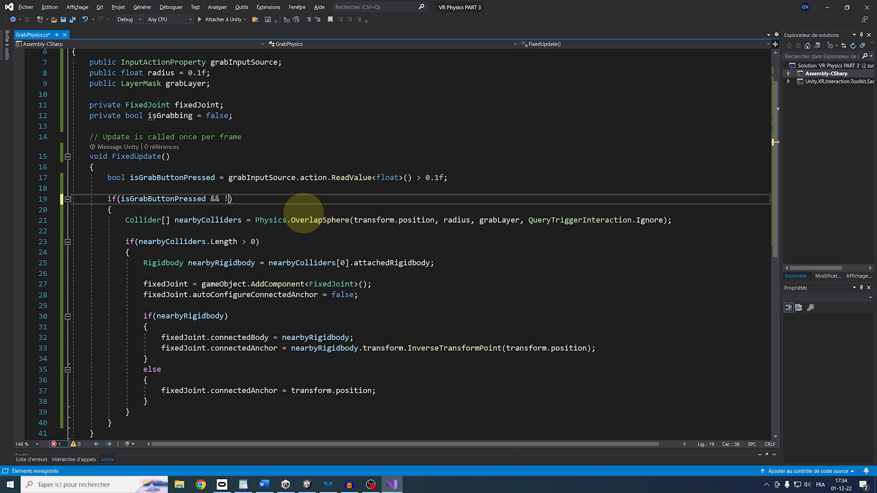
pyautogui.write('isGrabbing')
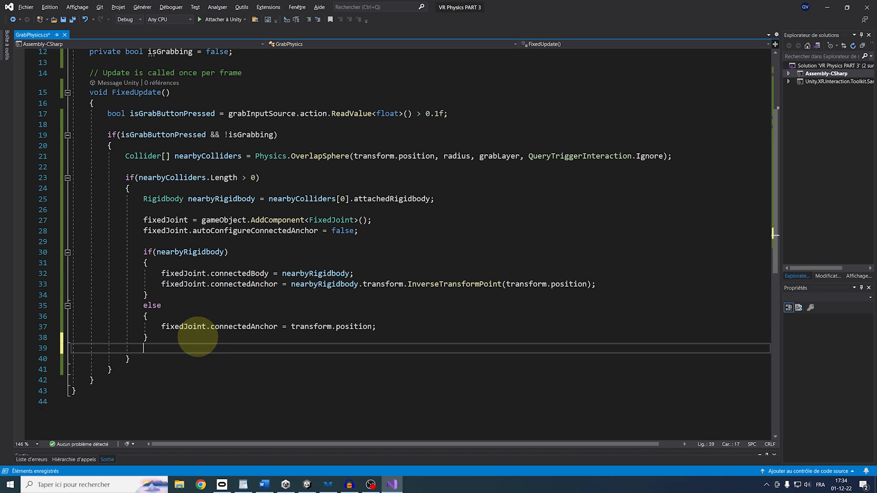
pyautogui.write('isGrabbing = true')
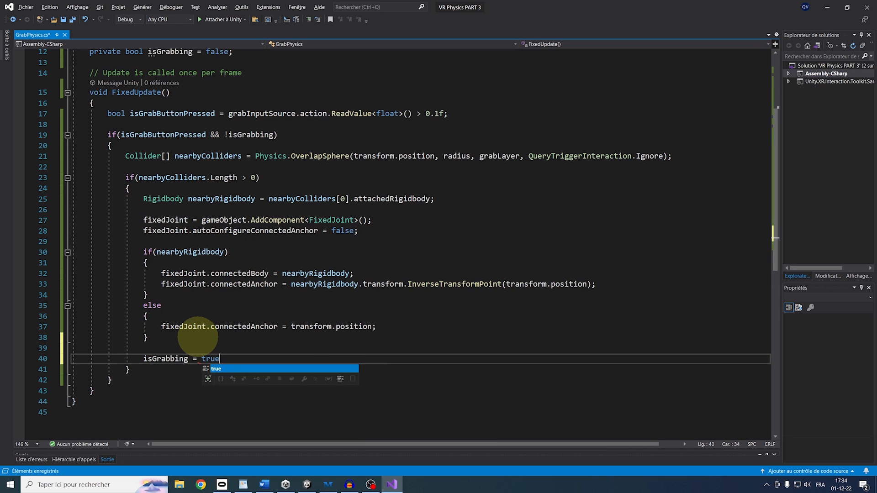
pyautogui.write(';')
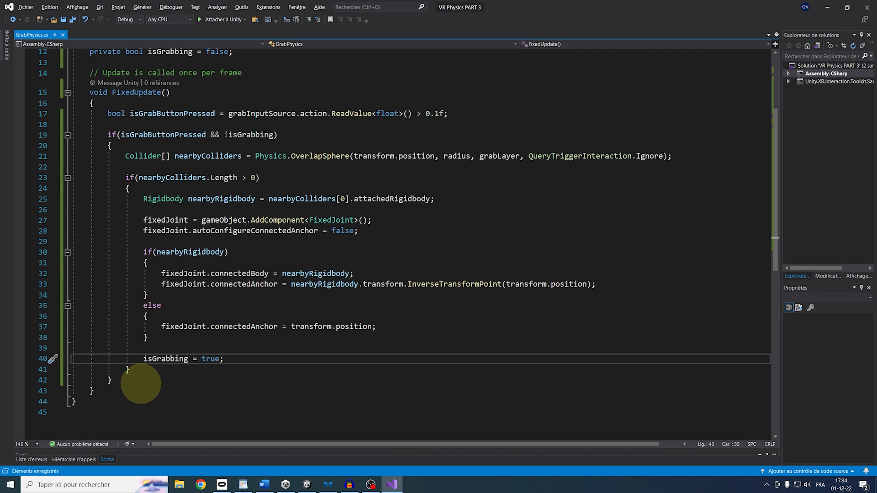
# Step: Add an else-if release branch setting isGrabbing false and destroying fixedJoint if it exists
pyautogui.write('else if(!')
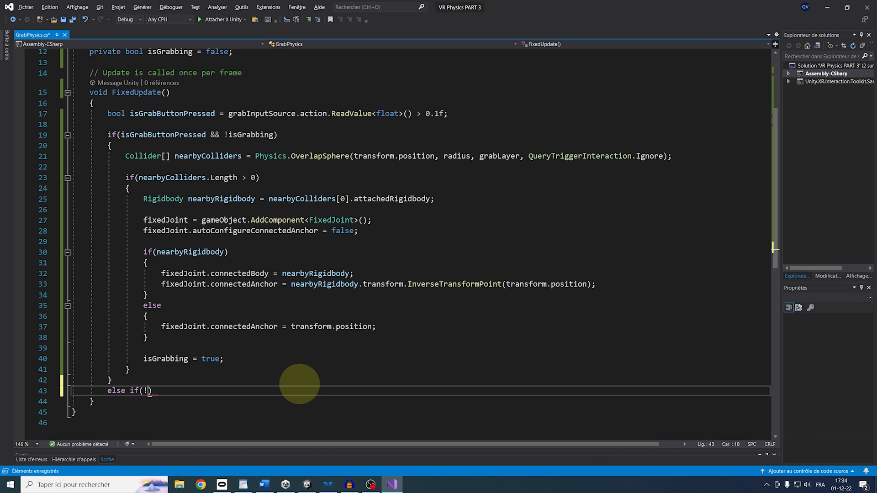
pyautogui.write('isGrabButtonPressed && isGrabbing')
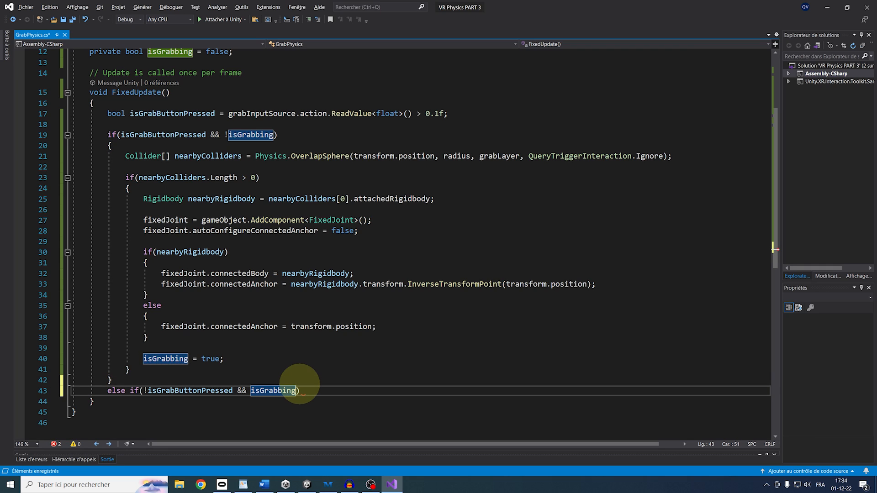
pyautogui.write('isg')
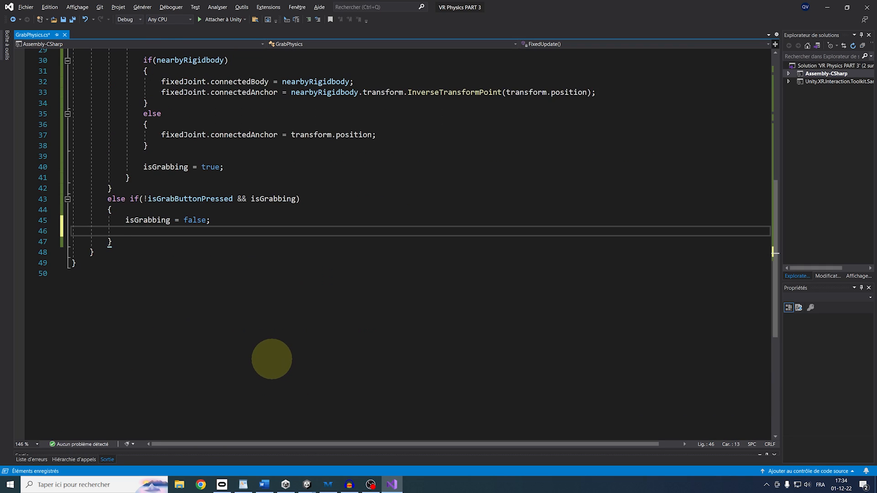
pyautogui.write('if(fixedJoint)')
pyautogui.write('Destroy(fixedJoint);')
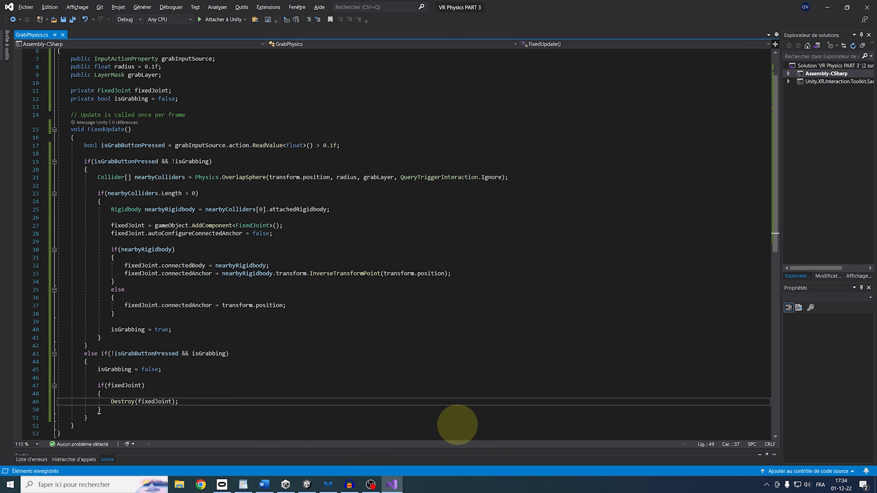
# Step: Set both hands' Grab Physics Radius to 0.1 and Grab Layer to Grabbable
pyautogui.click(305, 484)
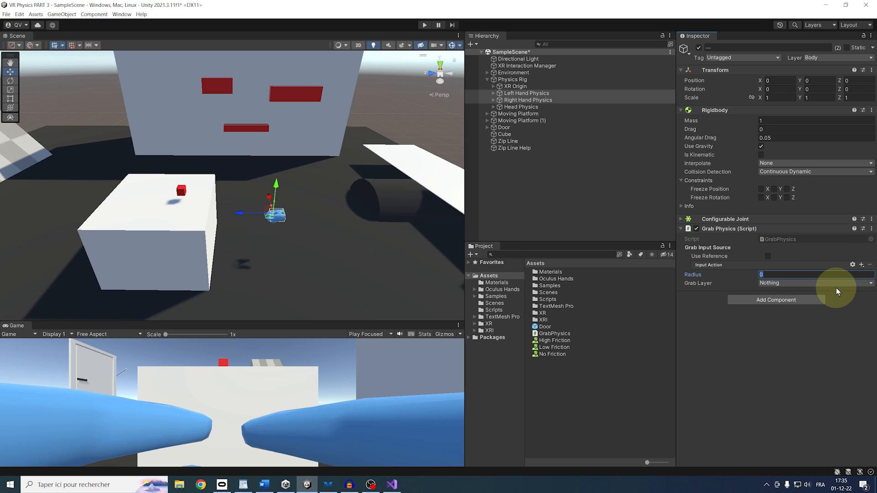
pyautogui.write('0.1')
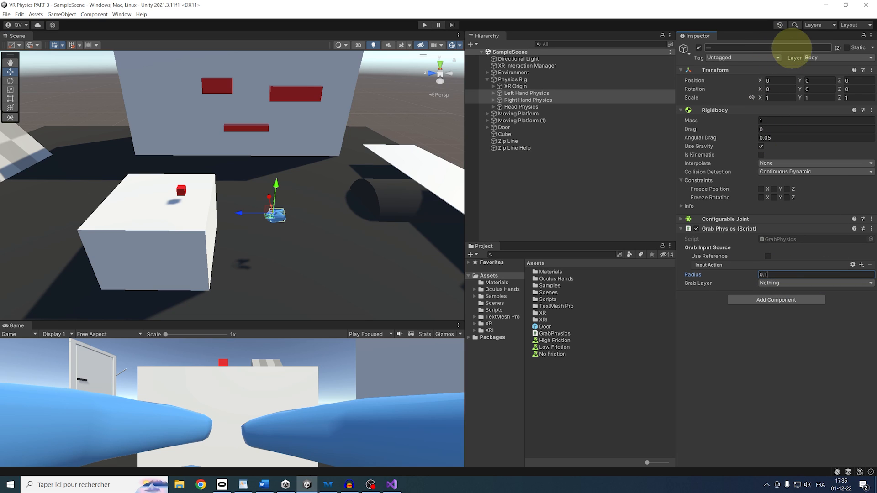
pyautogui.click(815, 283)
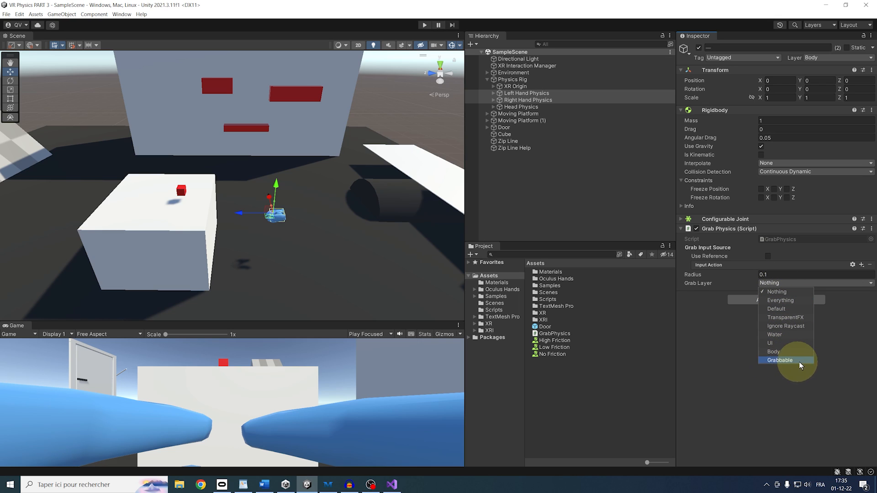
pyautogui.click(780, 361)
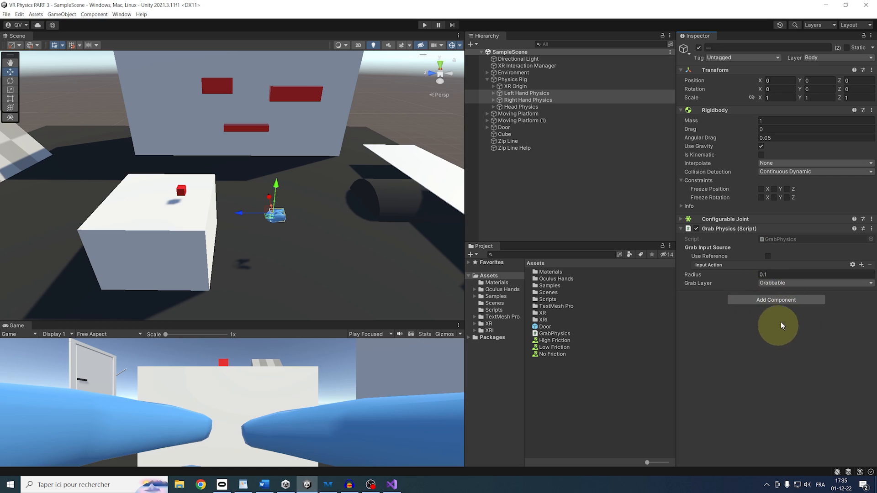
pyautogui.moveTo(749, 296)
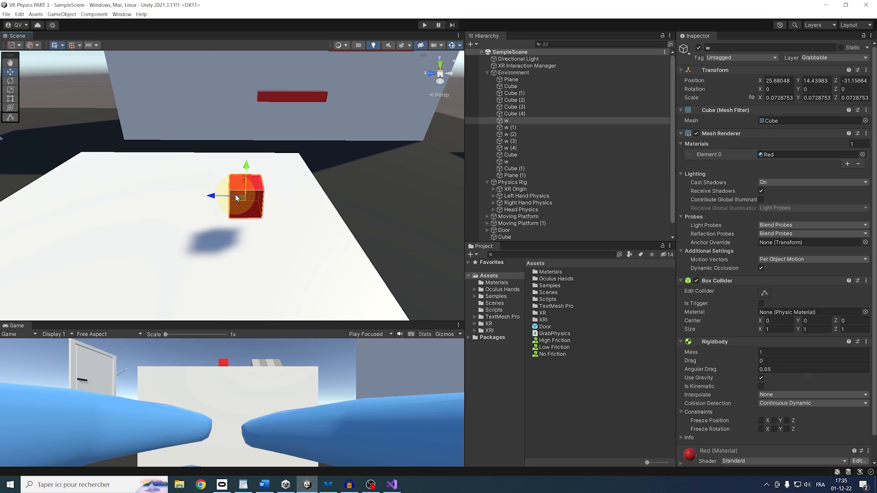
# Step: Reference the XRI RightHand Interaction Select Value action as the right hand's grab input
pyautogui.click(834, 57)
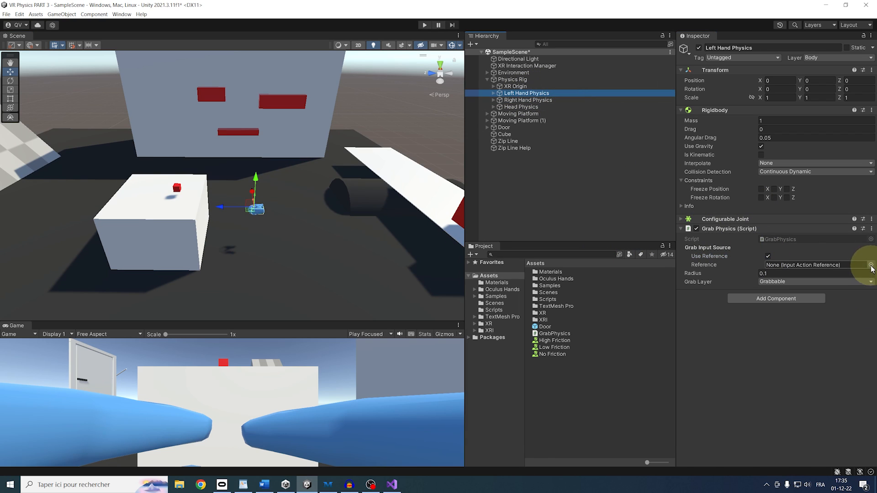
pyautogui.click(868, 264)
pyautogui.write('select')
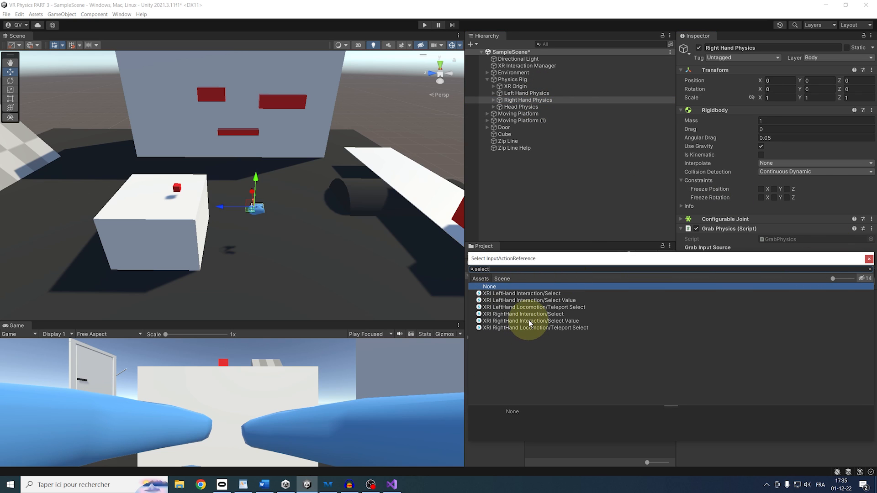
pyautogui.click(526, 320)
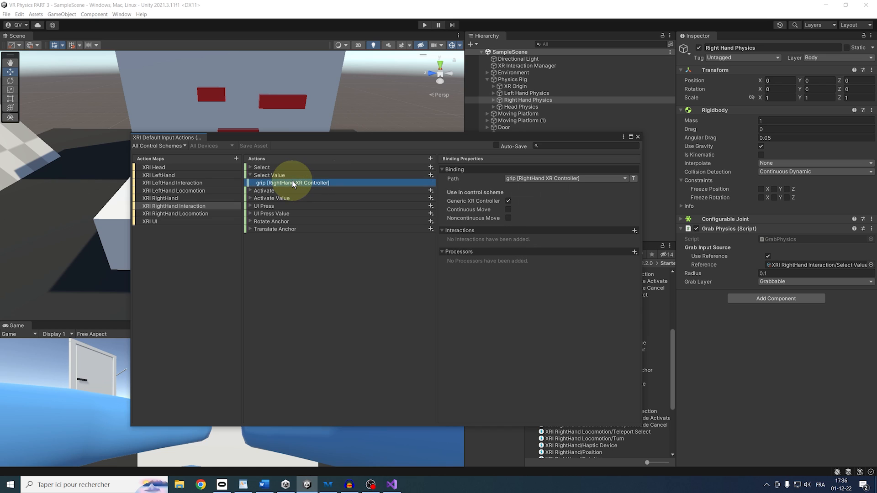
pyautogui.moveTo(313, 192)
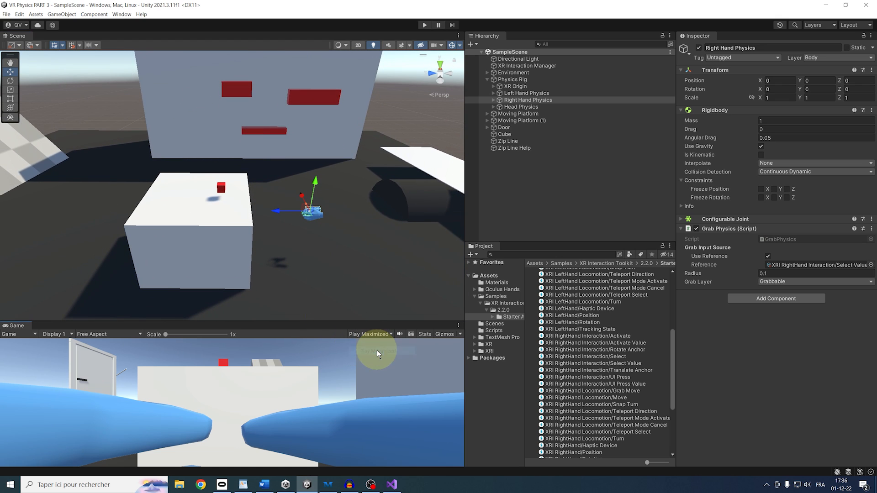
# Step: Select the small red Grabbable cube to edit its Rigidbody mass
pyautogui.click(424, 25)
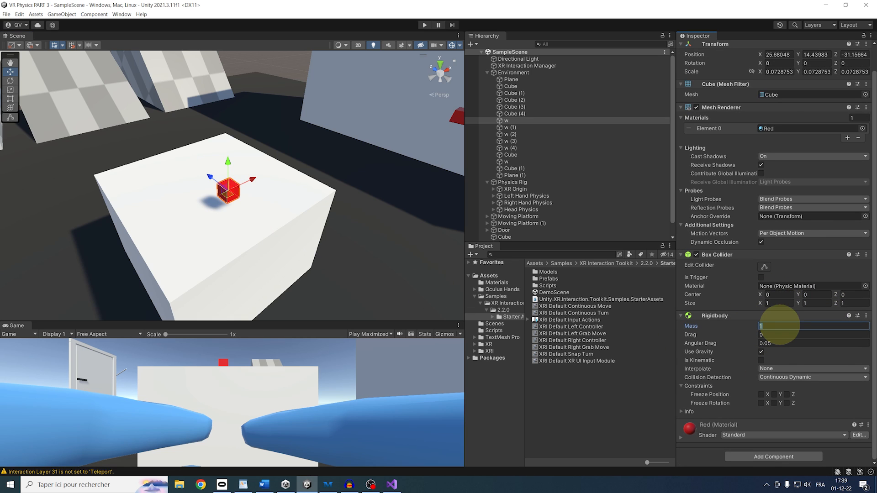
# Step: Set the small red cube's Rigidbody Mass to 100
pyautogui.write('100')
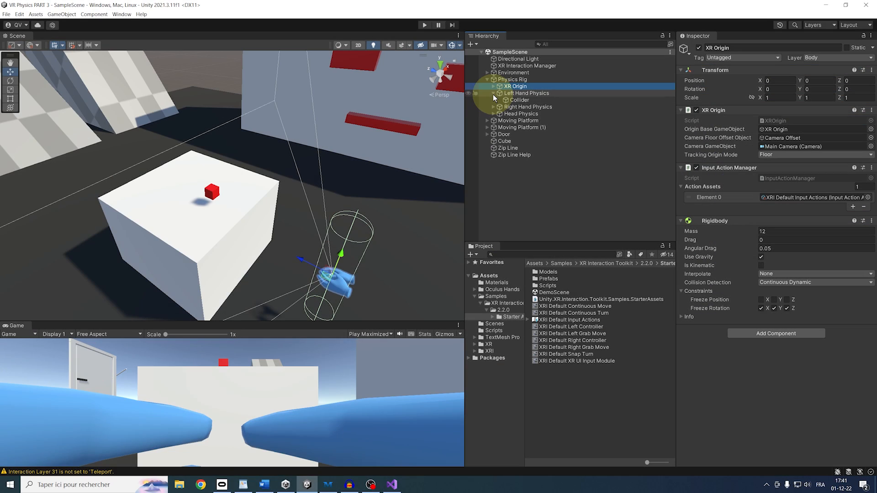
# Step: Expand the physics rig in the Hierarchy and select the red wall blocks for the Grabbable layer
pyautogui.click(493, 106)
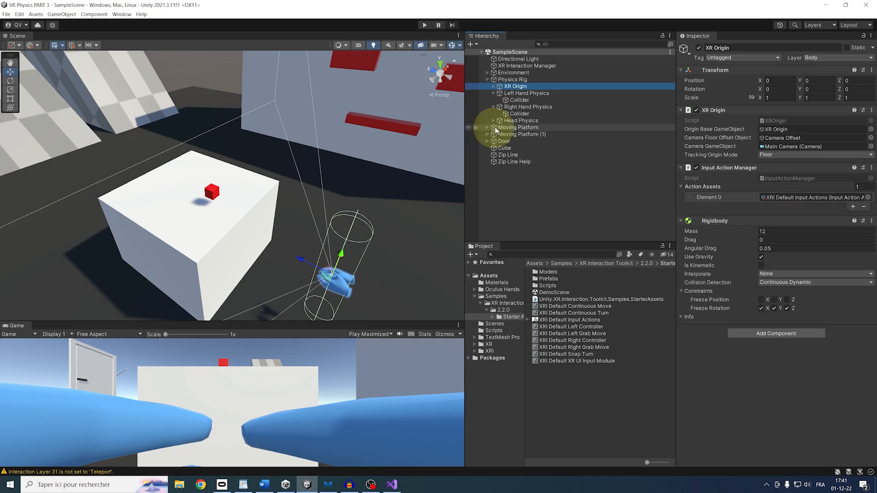
pyautogui.click(493, 86)
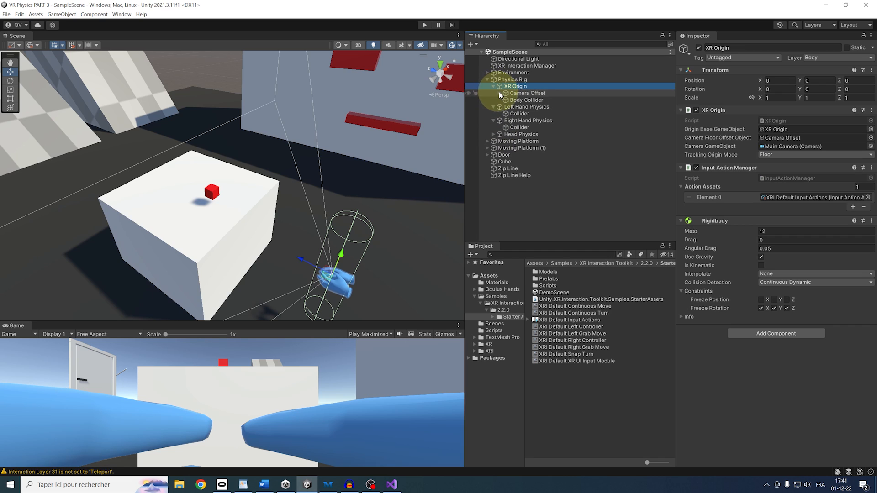
pyautogui.click(500, 93)
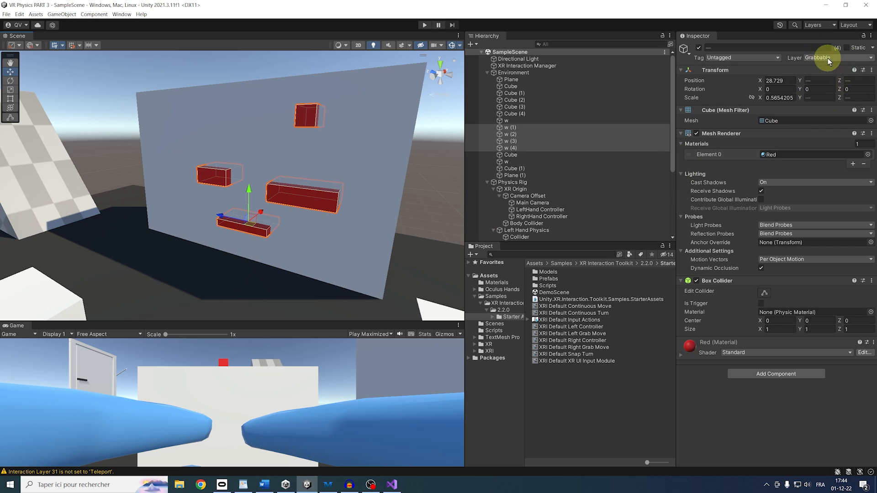
# Step: Assign the Grabbable layer to the four red wall blocks
pyautogui.click(836, 57)
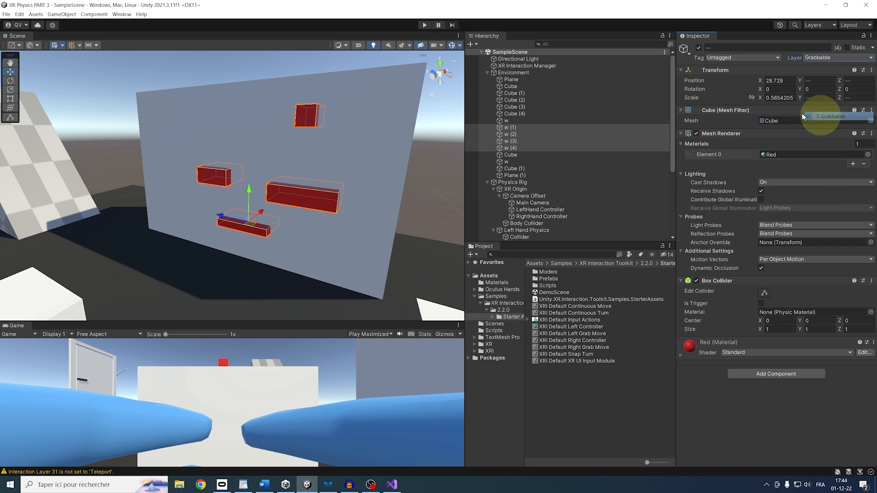
pyautogui.moveTo(675, 413)
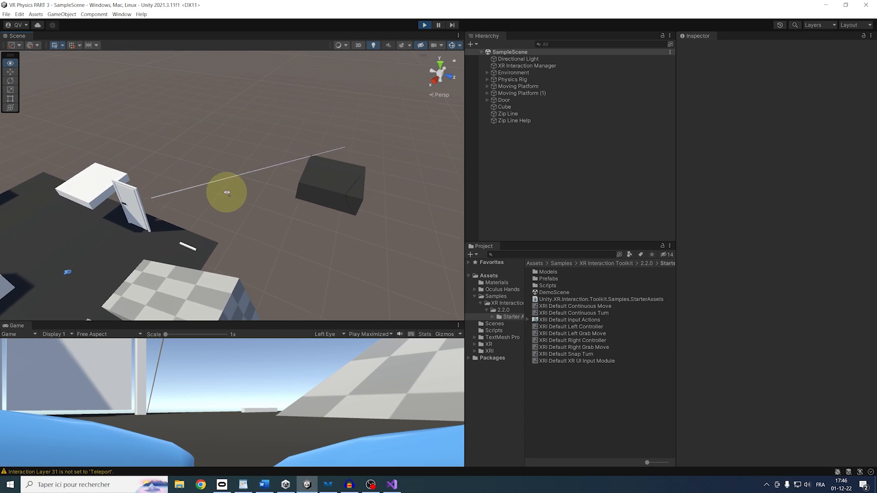
pyautogui.click(508, 113)
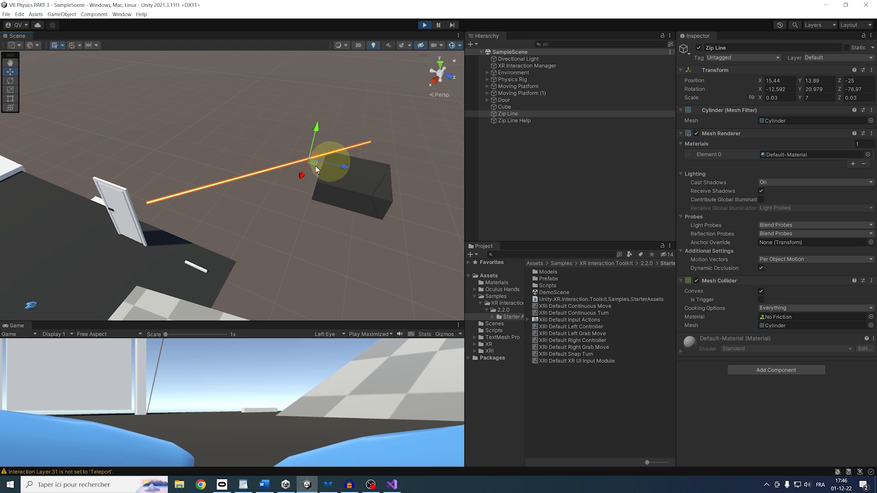
pyautogui.click(760, 291)
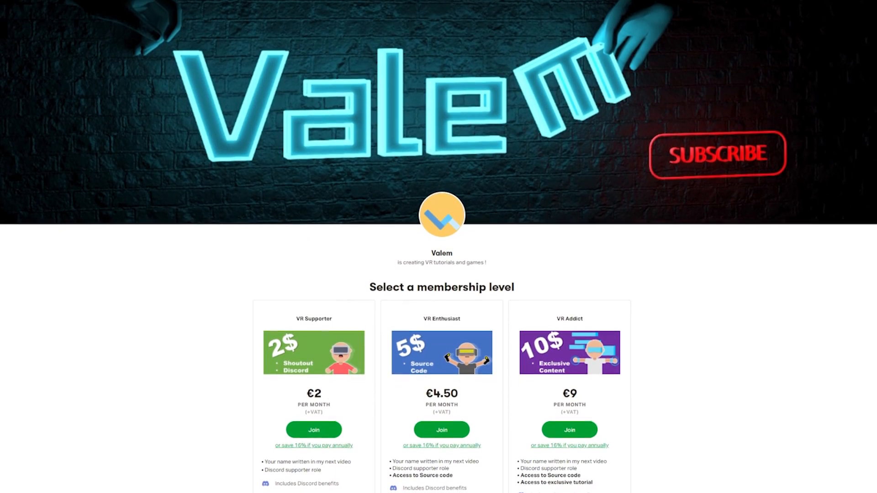
pyautogui.scroll(-3)
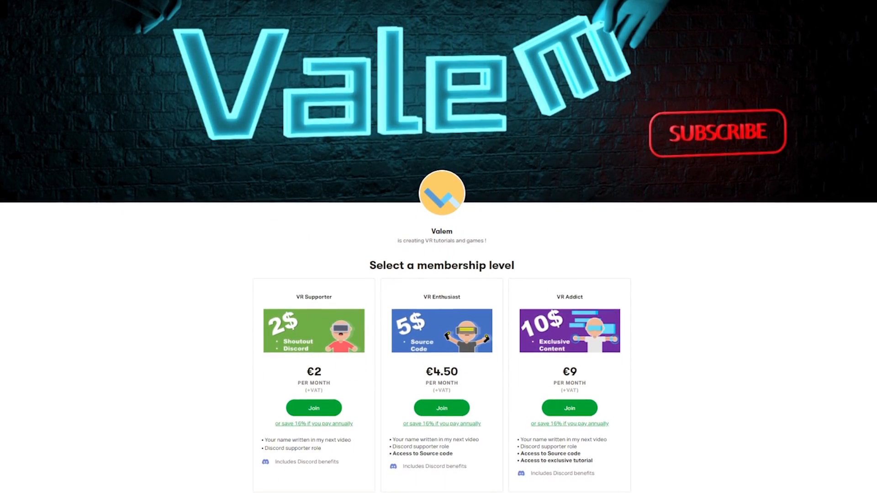
pyautogui.scroll(-3)
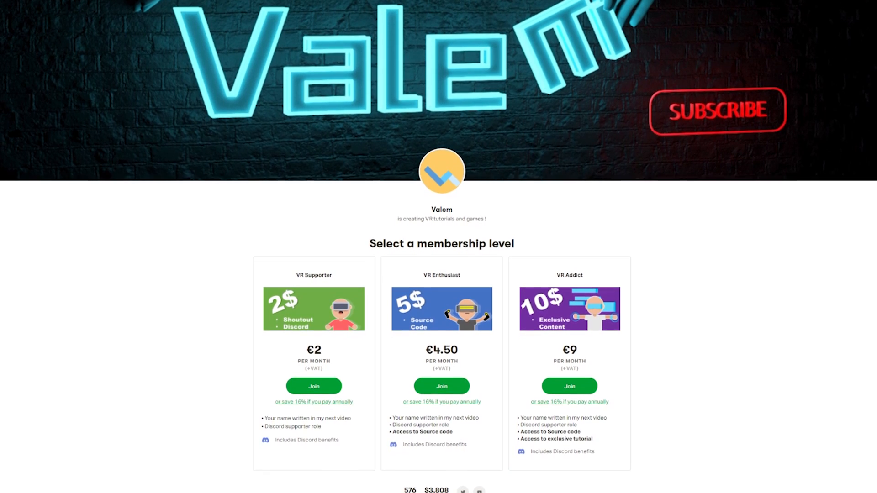
pyautogui.scroll(-3)
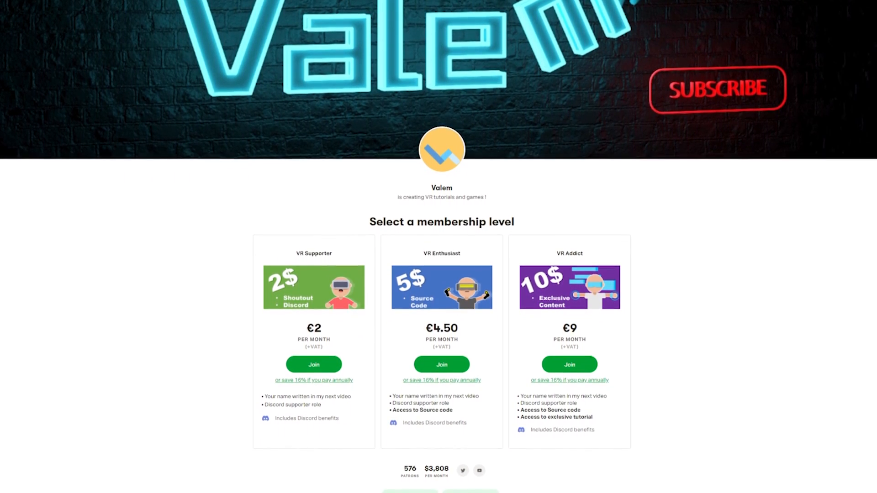
pyautogui.scroll(-3)
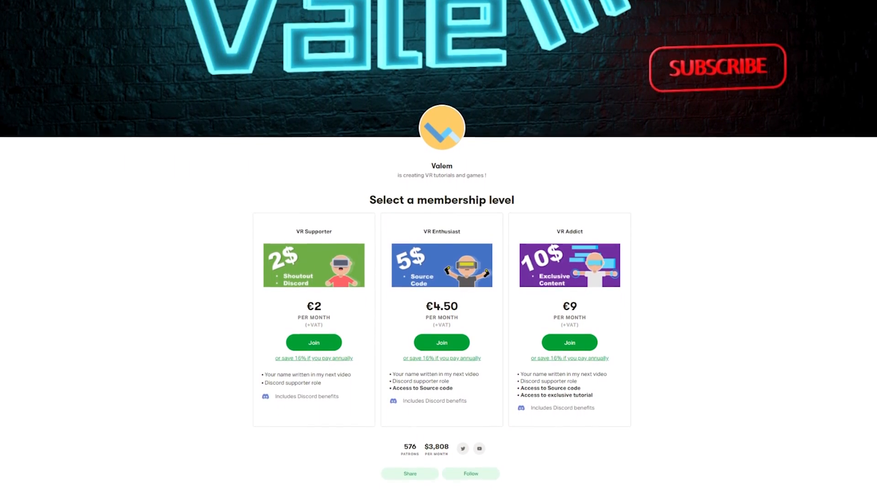
pyautogui.scroll(-3)
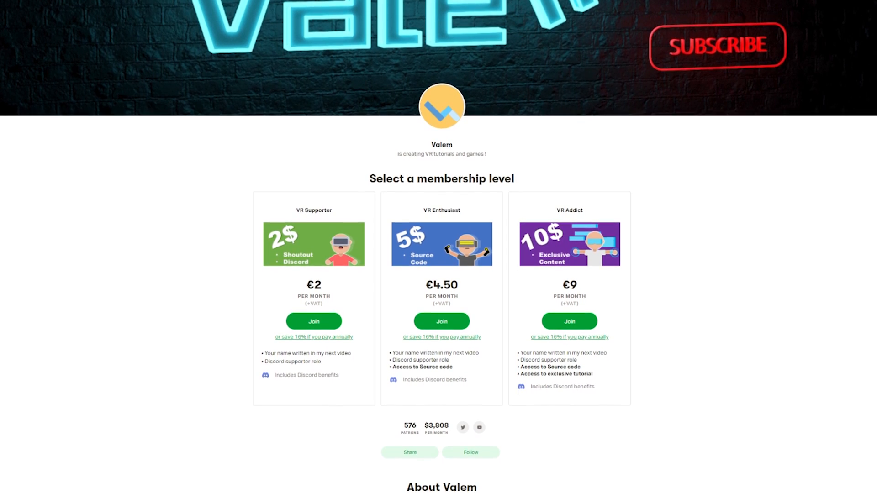